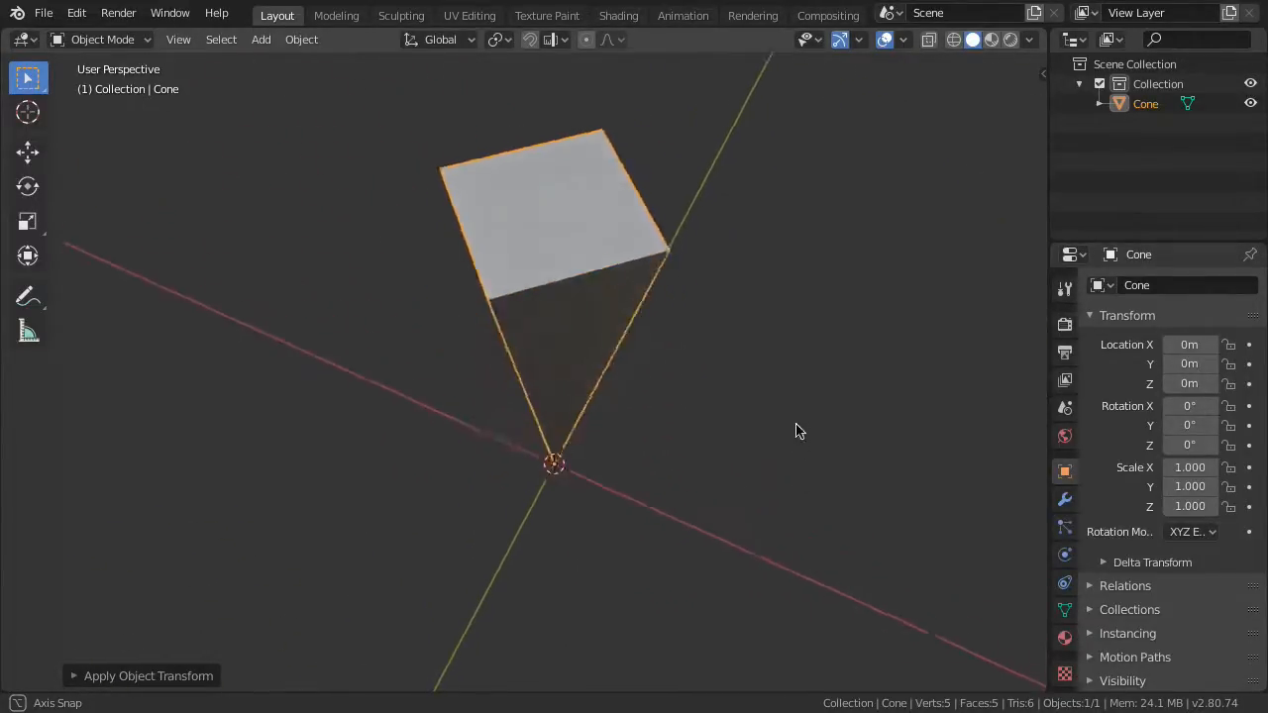
# Add a default cone mesh at the origin via Shift+A > Mesh > Cone
pyautogui.moveTo(800, 432); pyautogui.dragTo(99, 325)
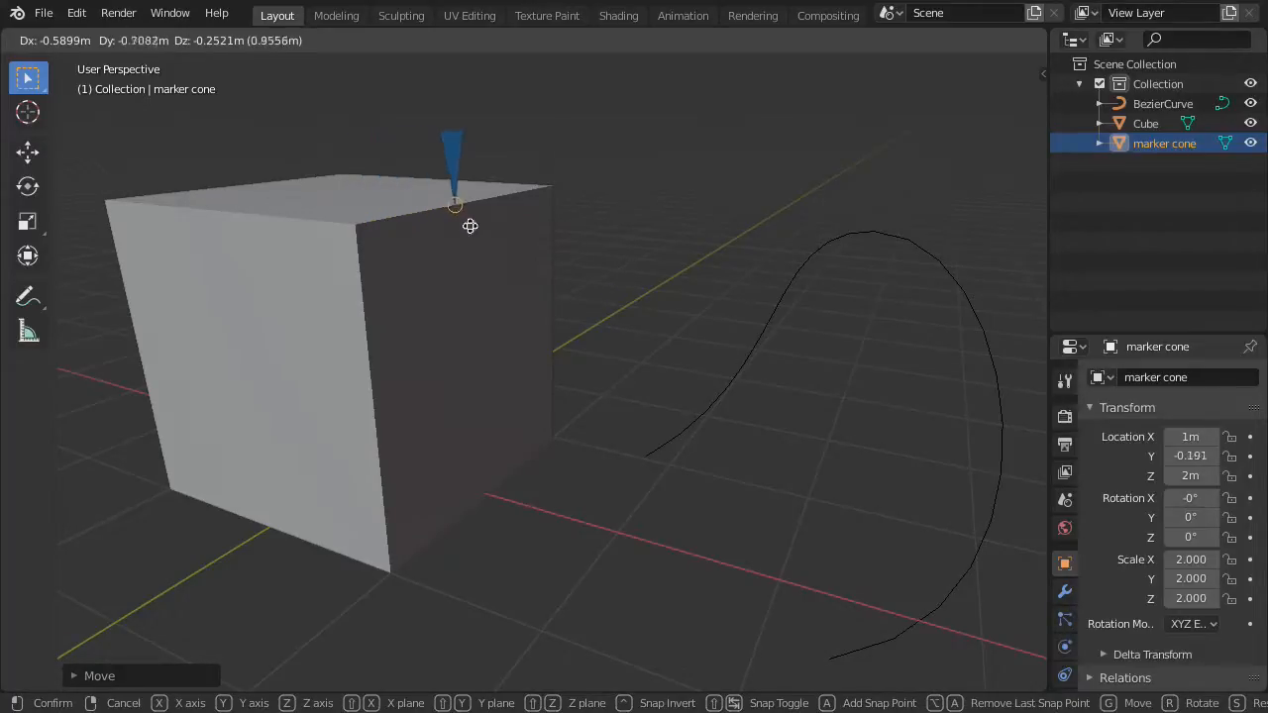
pyautogui.moveTo(381, 234)
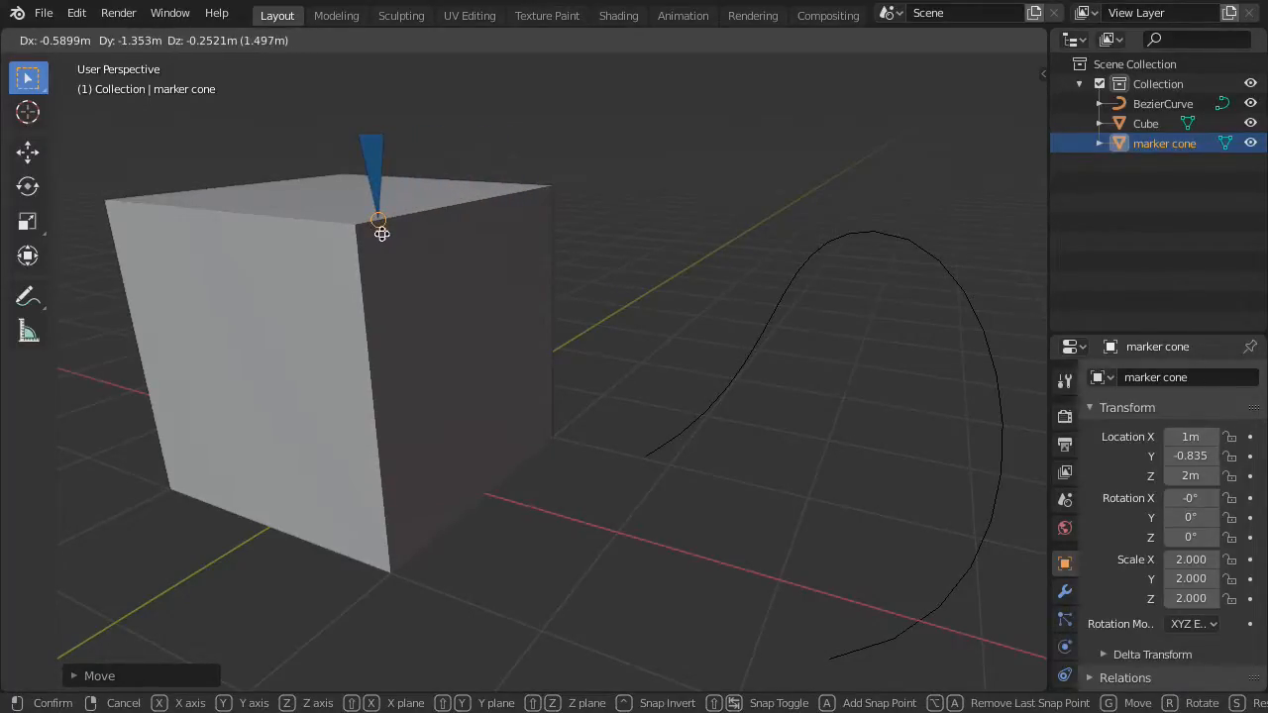
pyautogui.moveTo(697, 222)
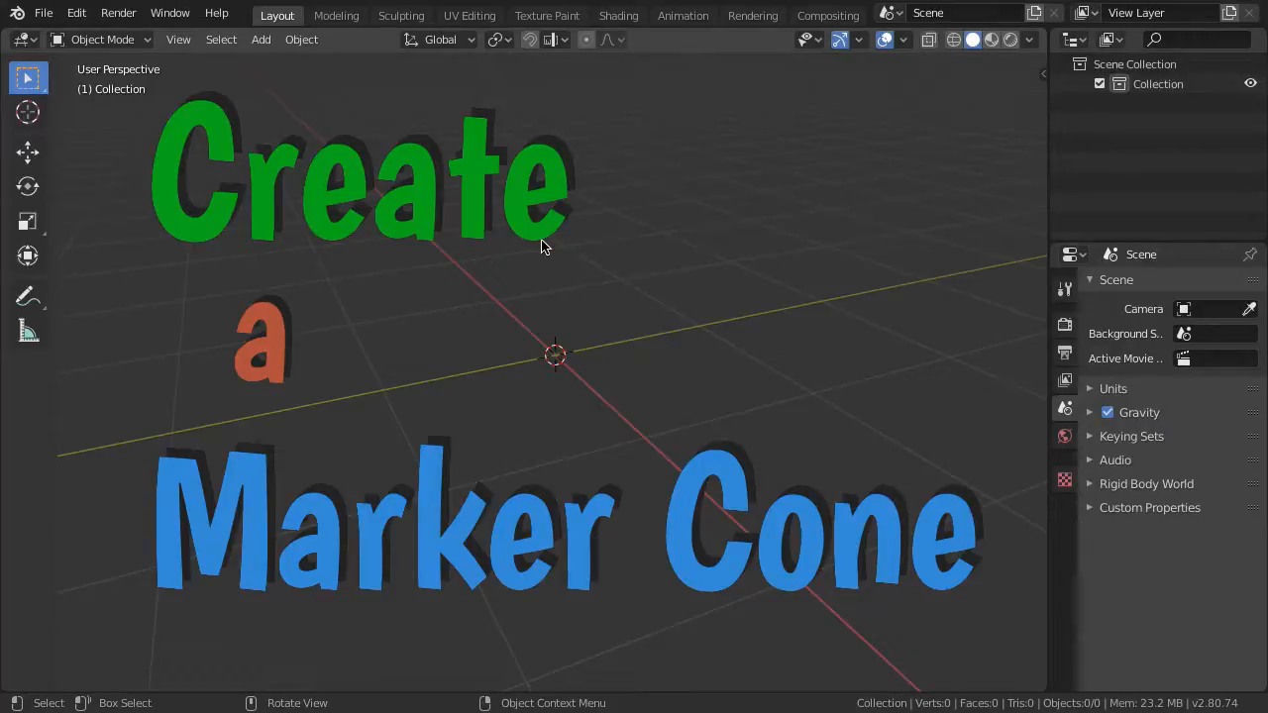
pyautogui.press('shift+a')
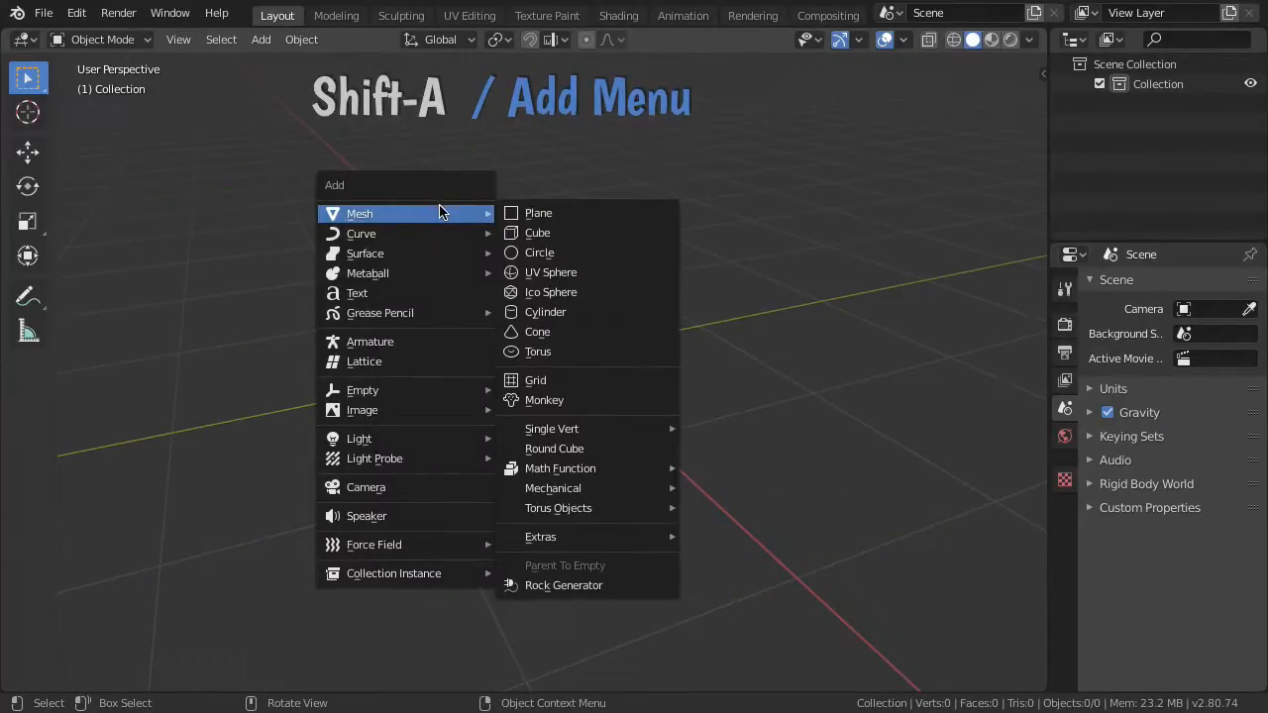
pyautogui.moveTo(617, 333)
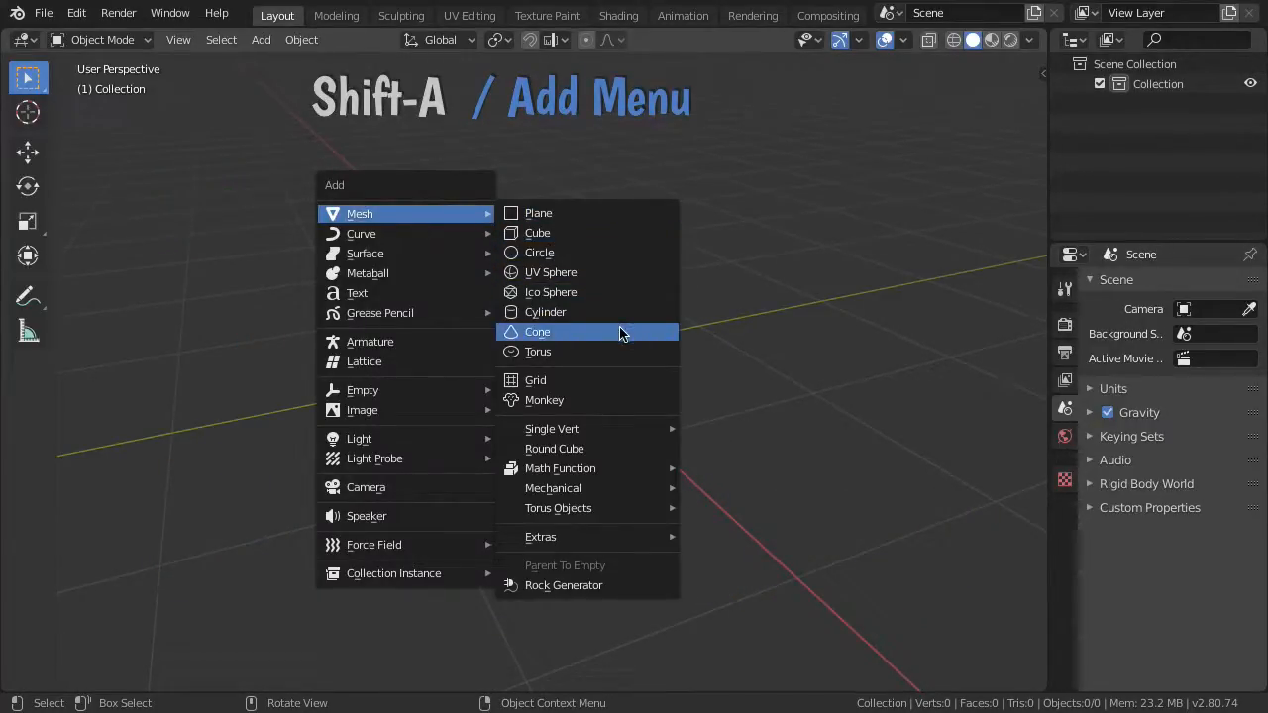
pyautogui.click(536, 333)
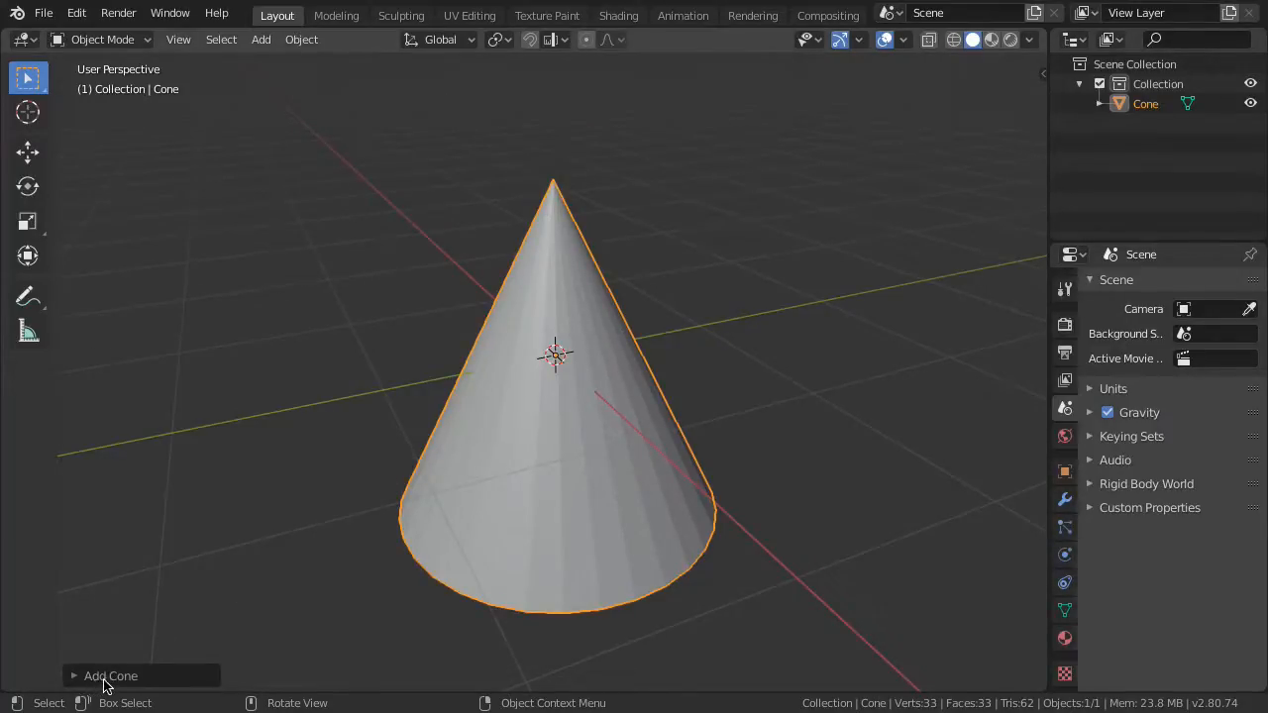
# Reshape the new cone to 4 vertices, bottom radius 0, small top radius, adjusted depth
pyautogui.click(111, 676)
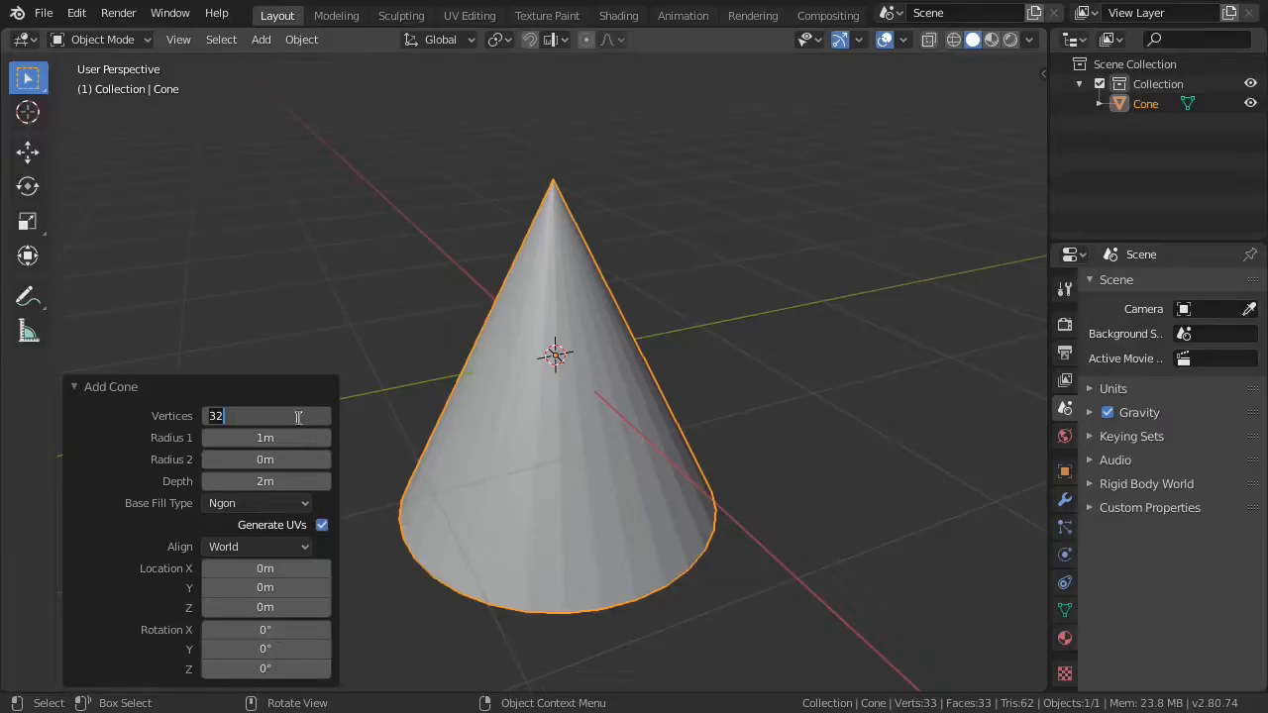
pyautogui.write('4')
pyautogui.click(265, 479)
pyautogui.write('.')
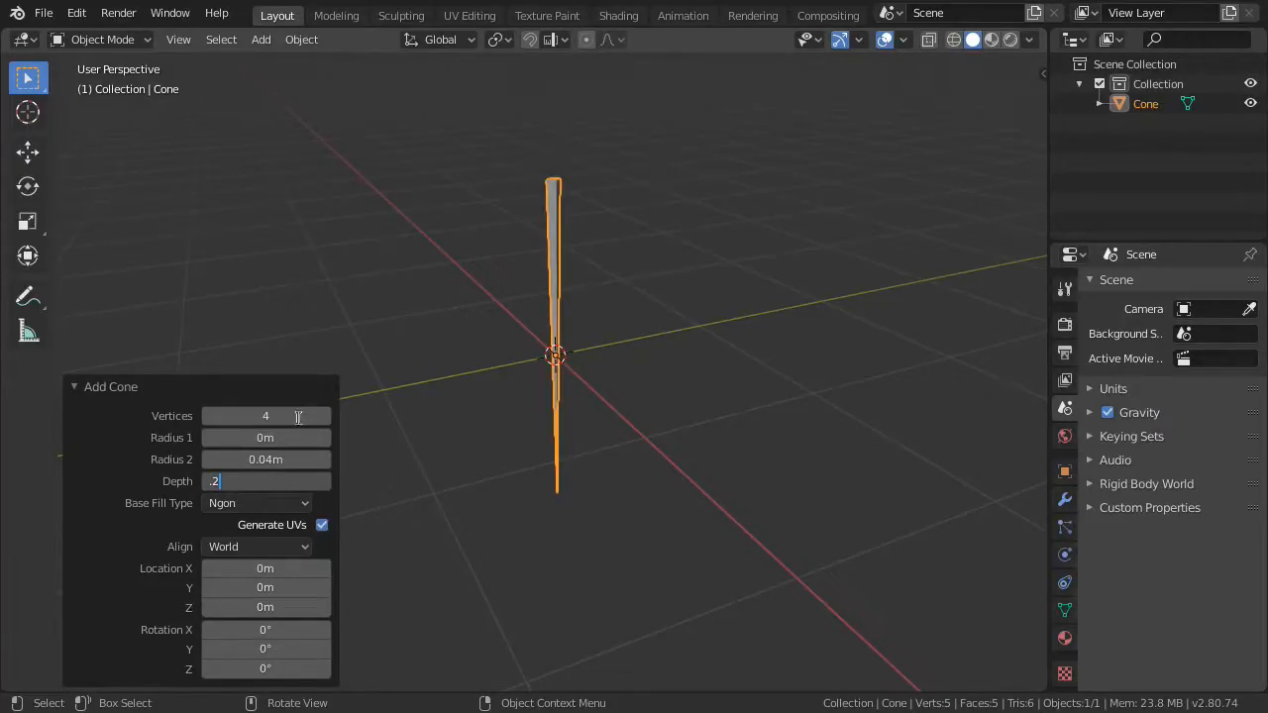
pyautogui.press('Return')
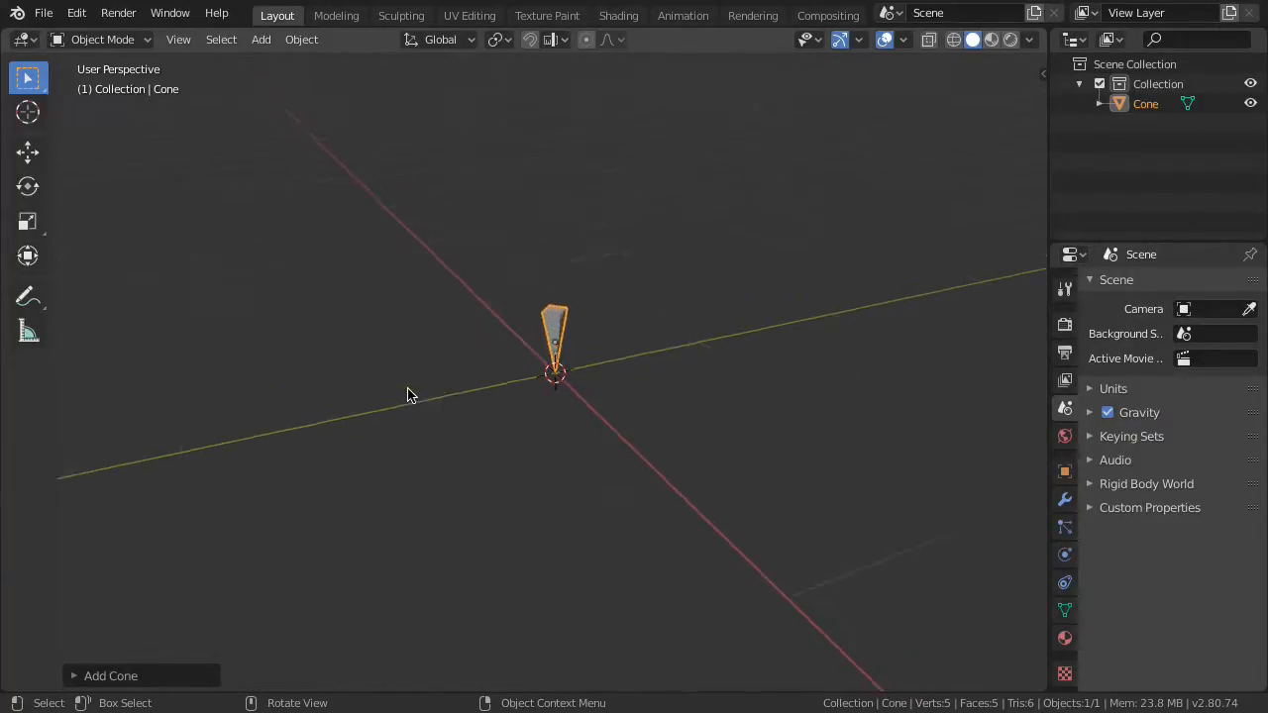
# Apply the cone's location so Object Properties read zero location, zero rotation, scale 1
pyautogui.click(301, 39)
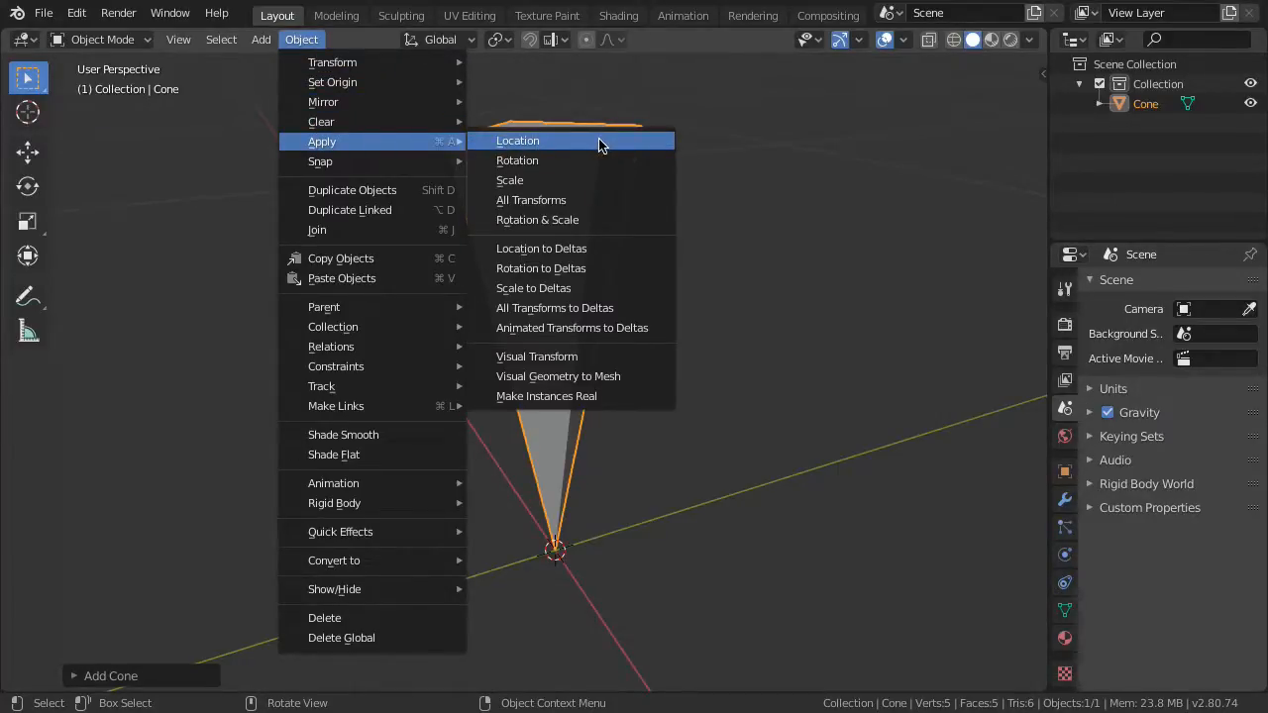
pyautogui.click(517, 139)
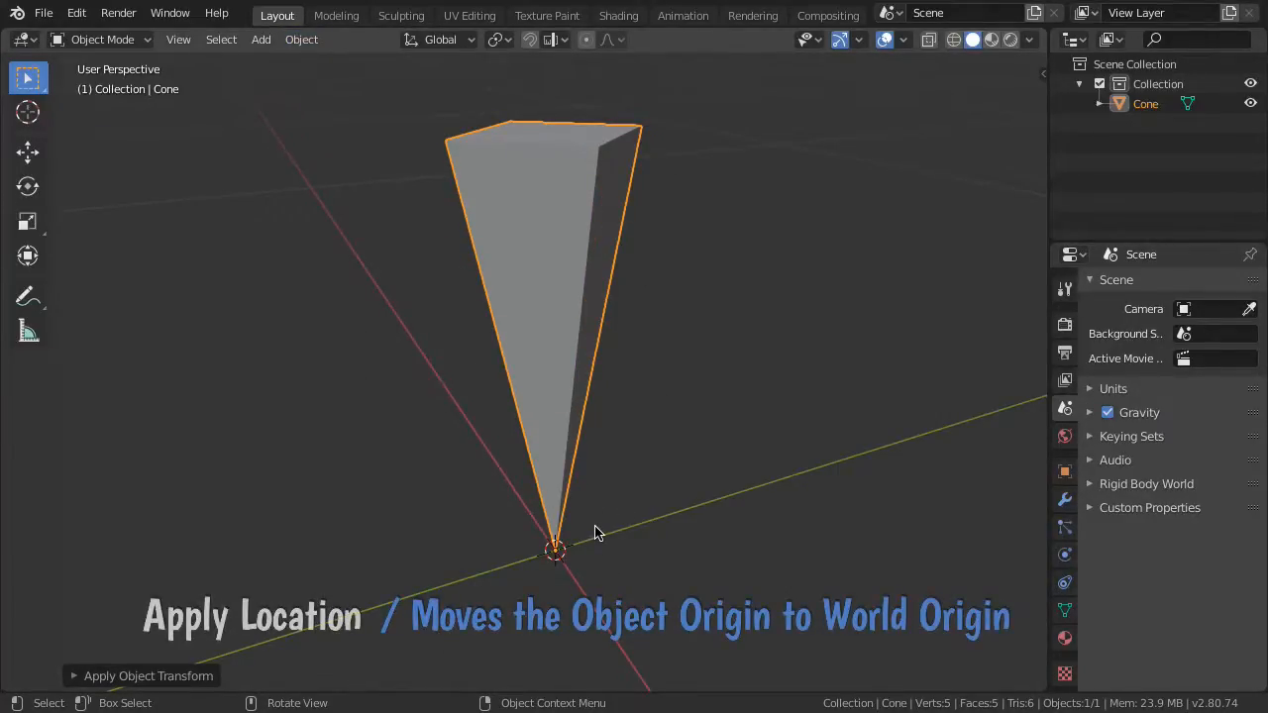
pyautogui.click(1064, 472)
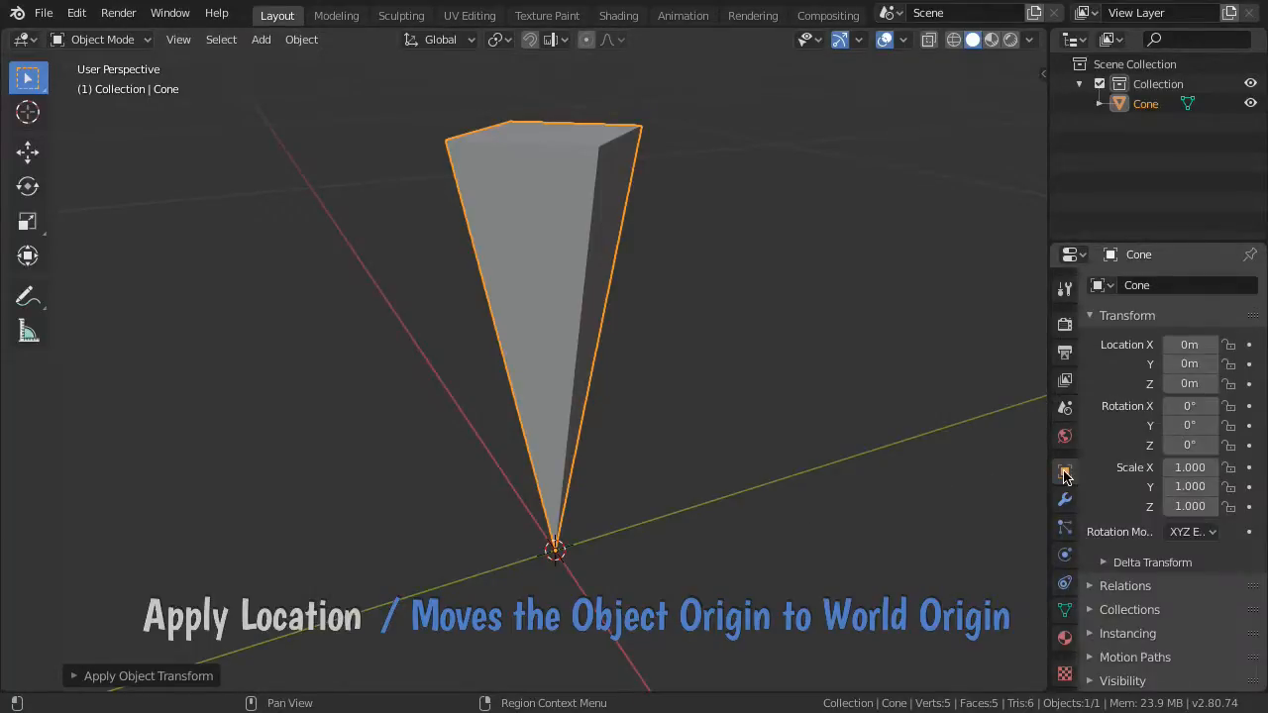
pyautogui.moveTo(792, 376)
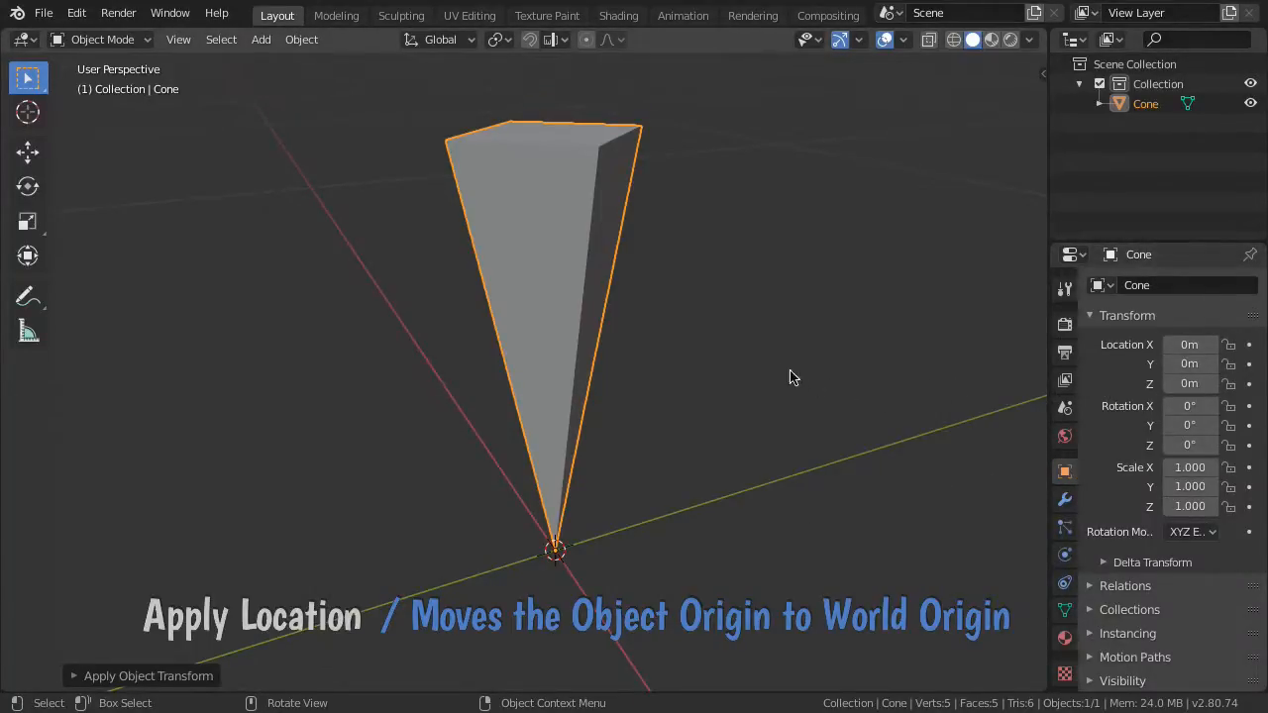
pyautogui.press('r')
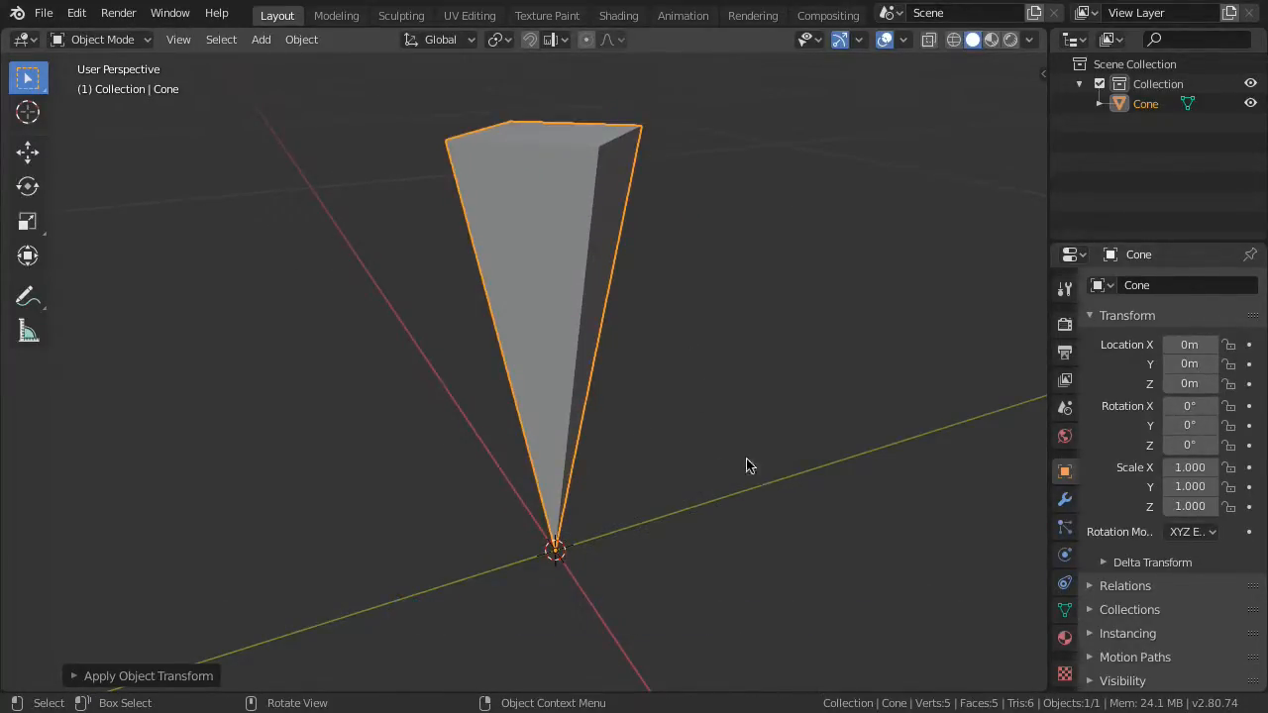
# Reposition the view and toggle X-Ray so the cone shows as see-through wireframe
pyautogui.moveTo(749, 465); pyautogui.dragTo(800, 495)
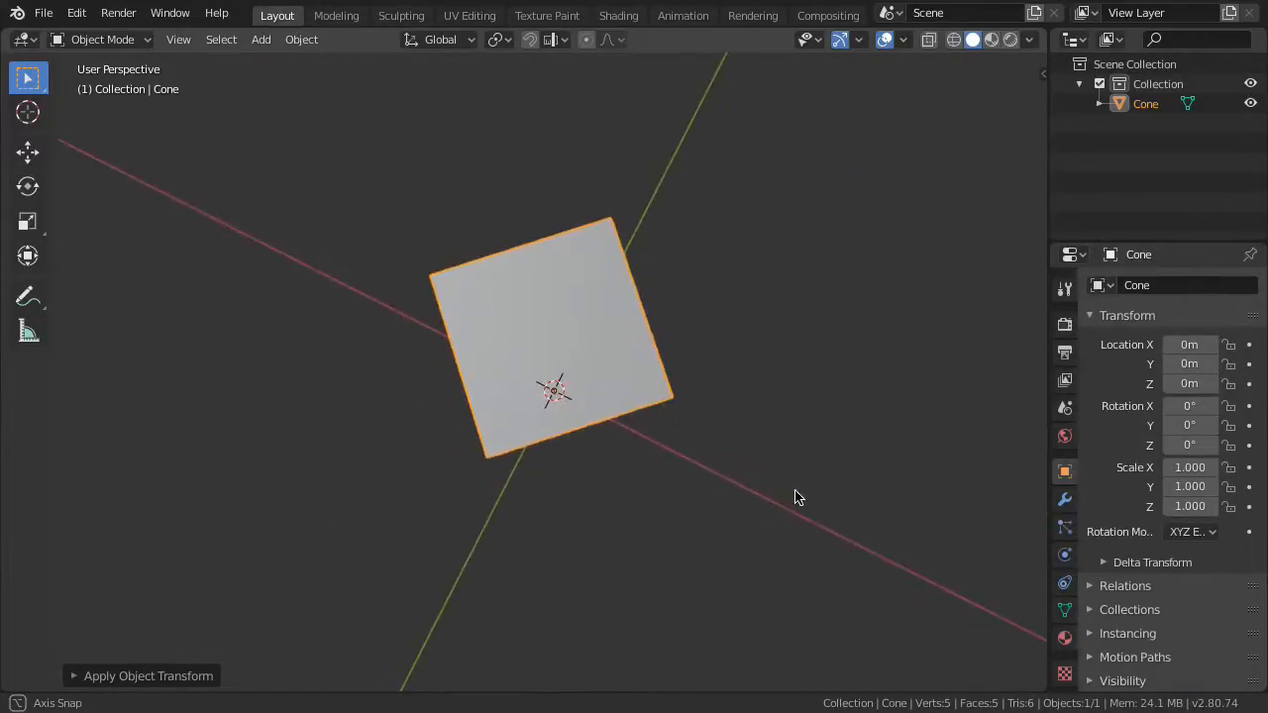
pyautogui.moveTo(800, 495); pyautogui.dragTo(182, 323)
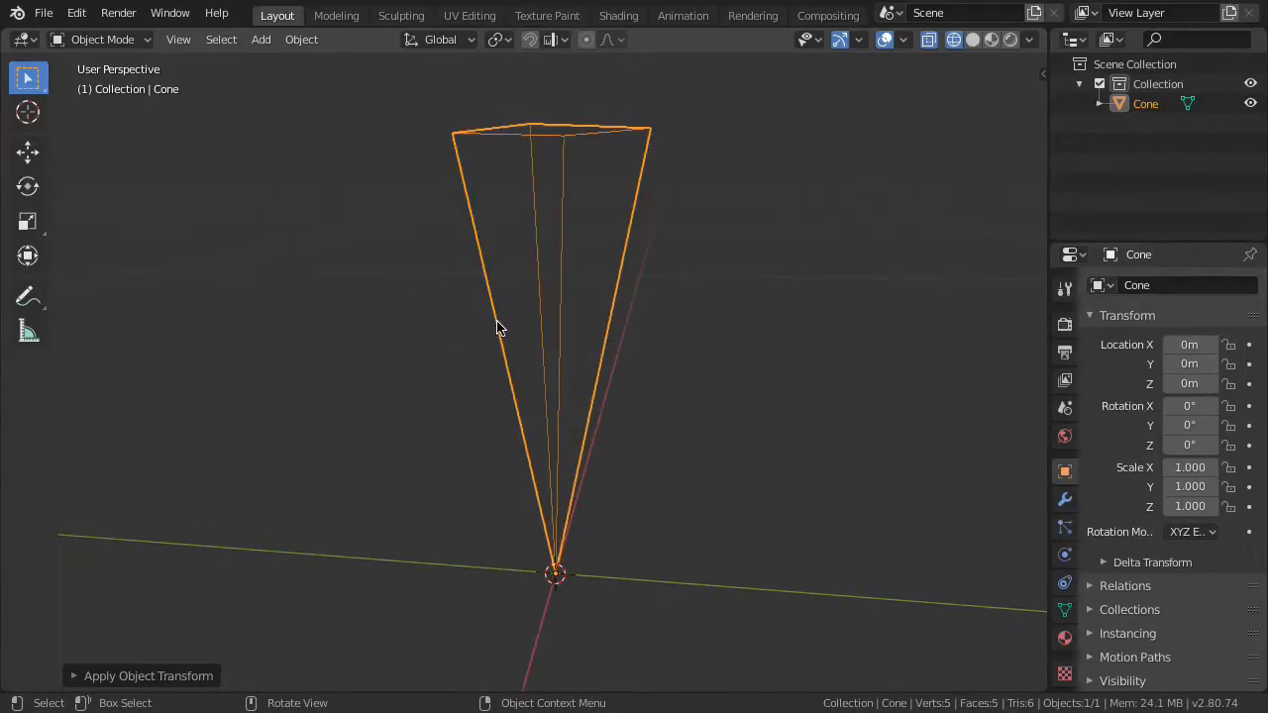
pyautogui.moveTo(499, 327); pyautogui.dragTo(590, 341)
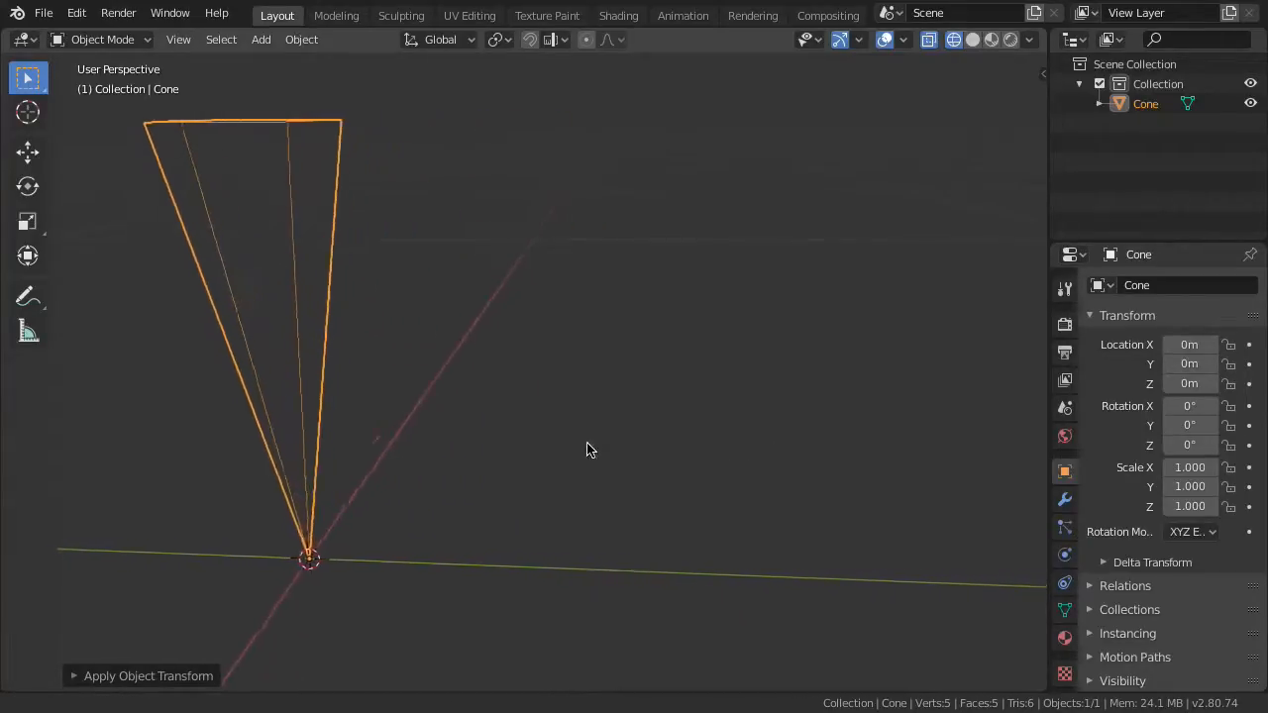
pyautogui.press('shift+d')
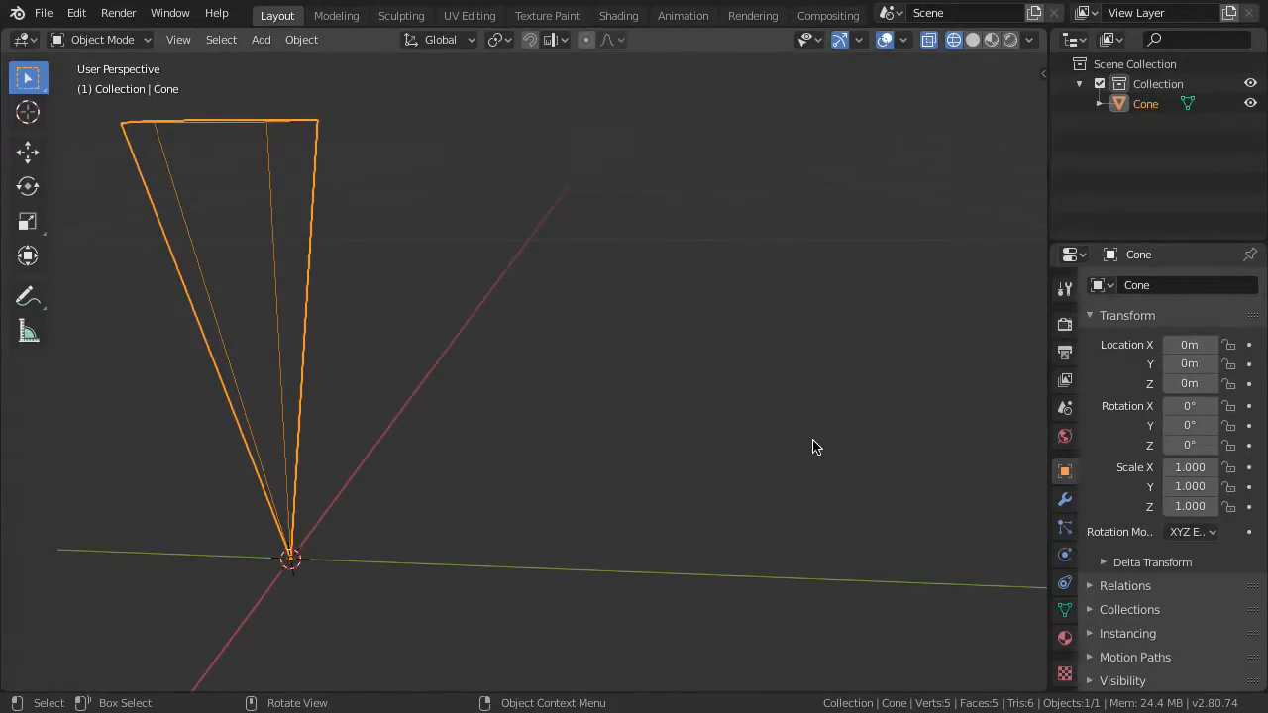
pyautogui.moveTo(472, 428)
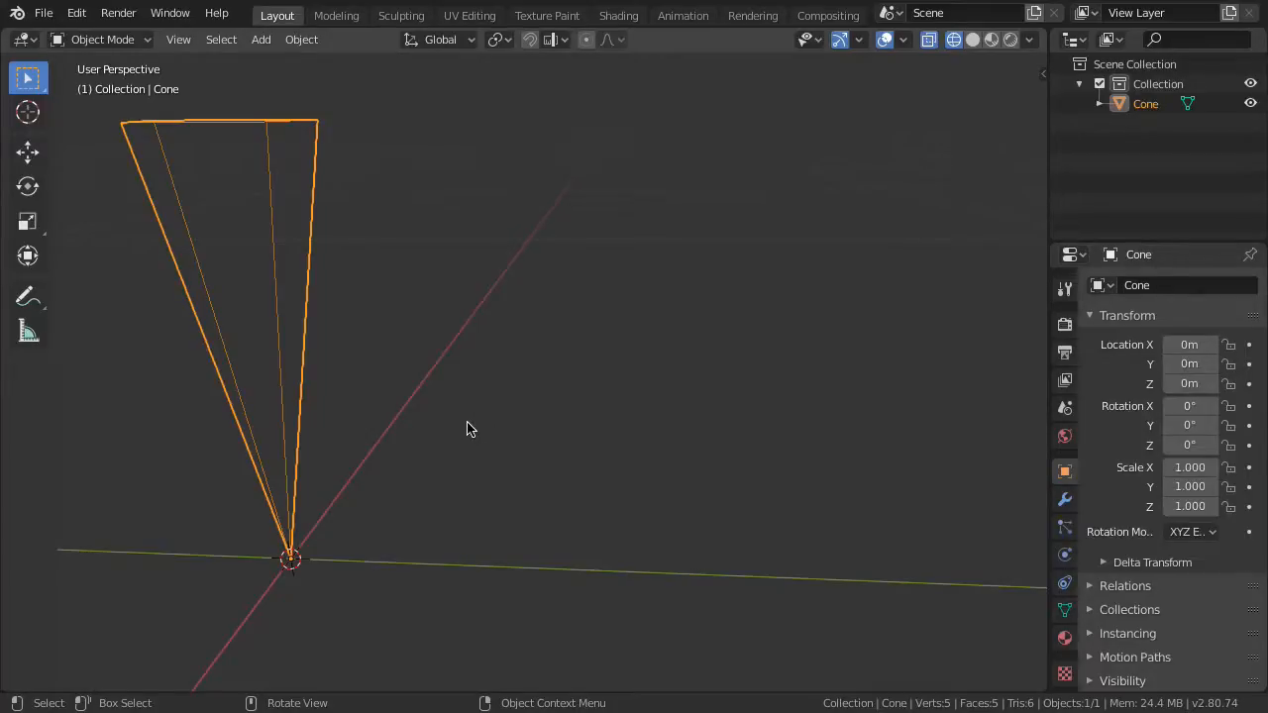
# Add a Grid mesh lying flat around the cone at the 3D cursor
pyautogui.press('alt+d')
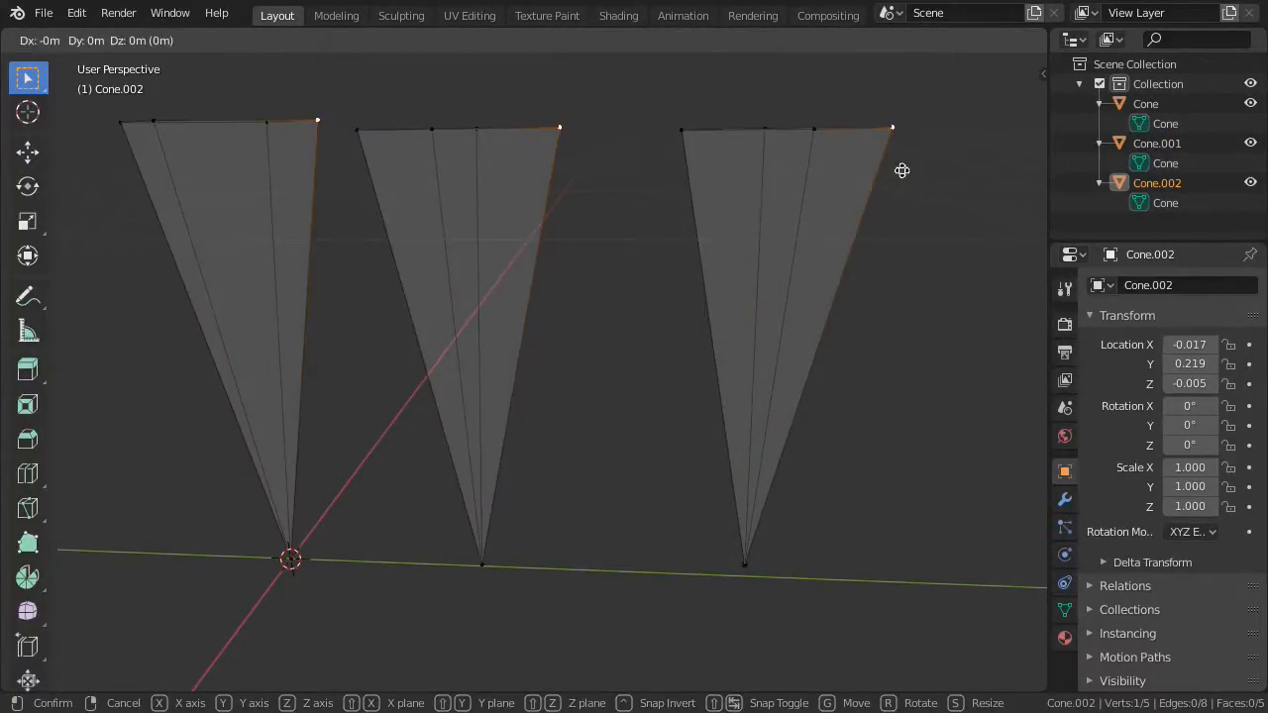
pyautogui.moveTo(955, 220)
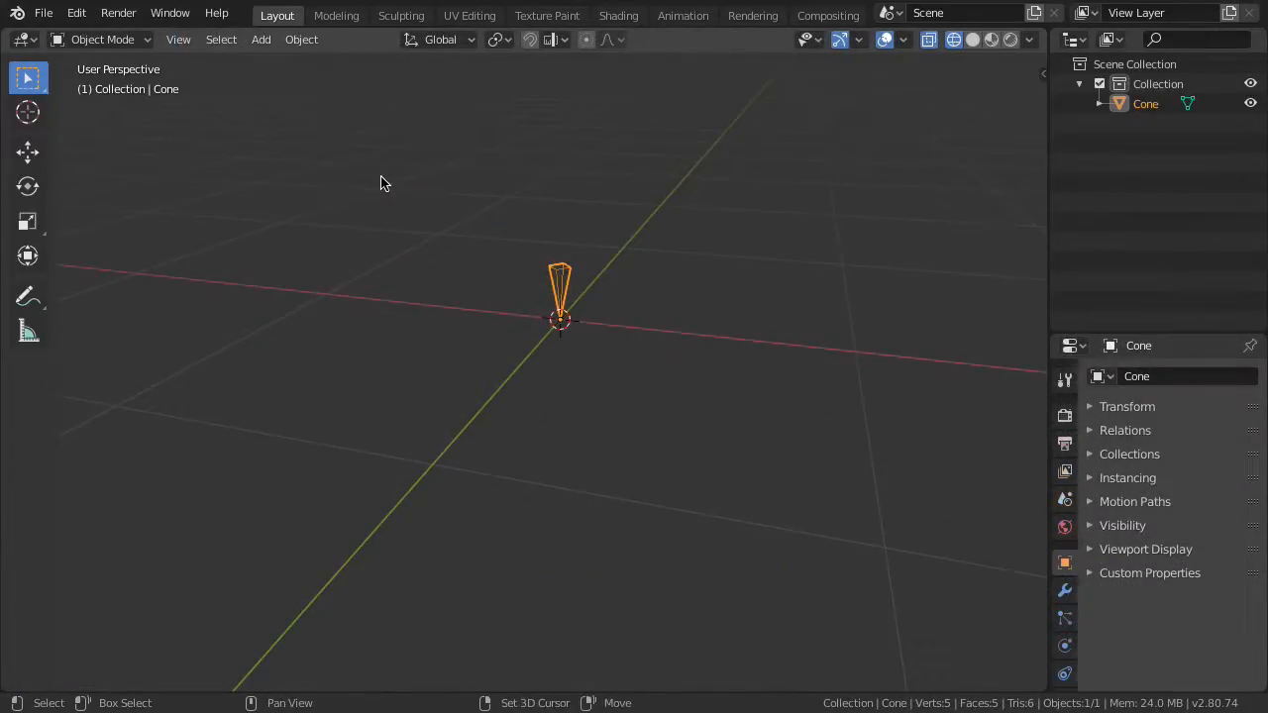
pyautogui.click(261, 40)
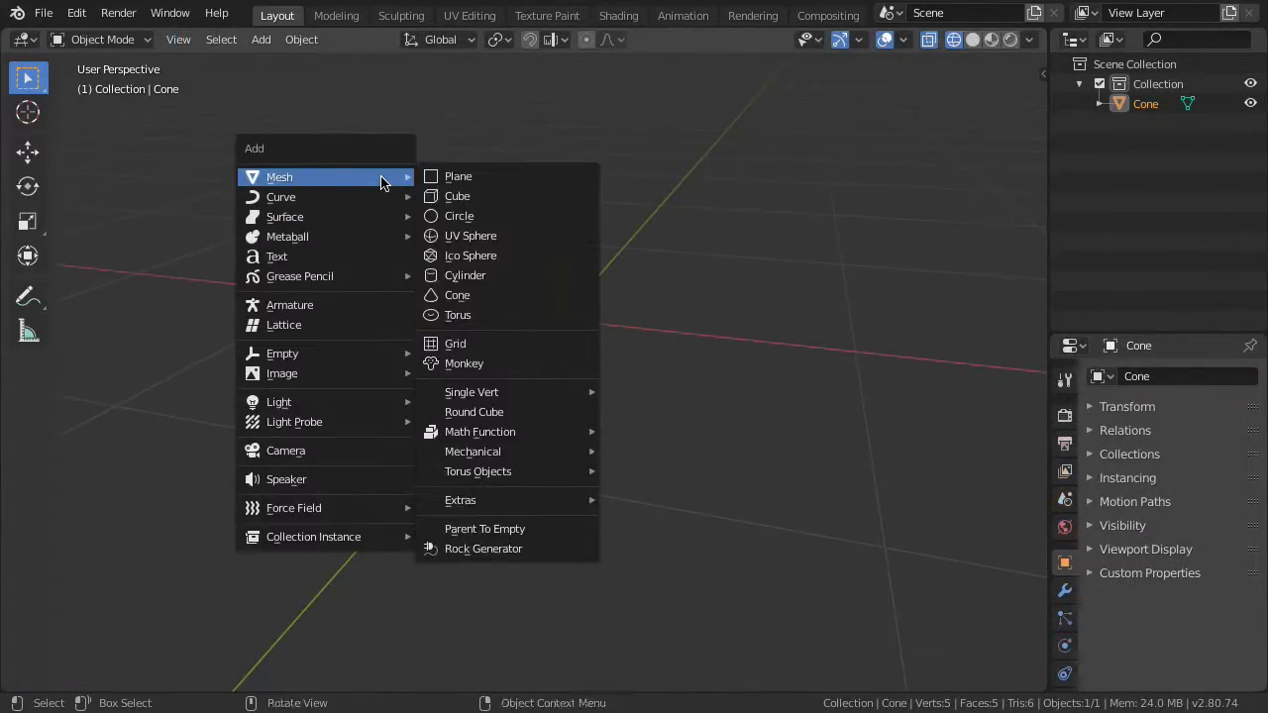
pyautogui.click(456, 343)
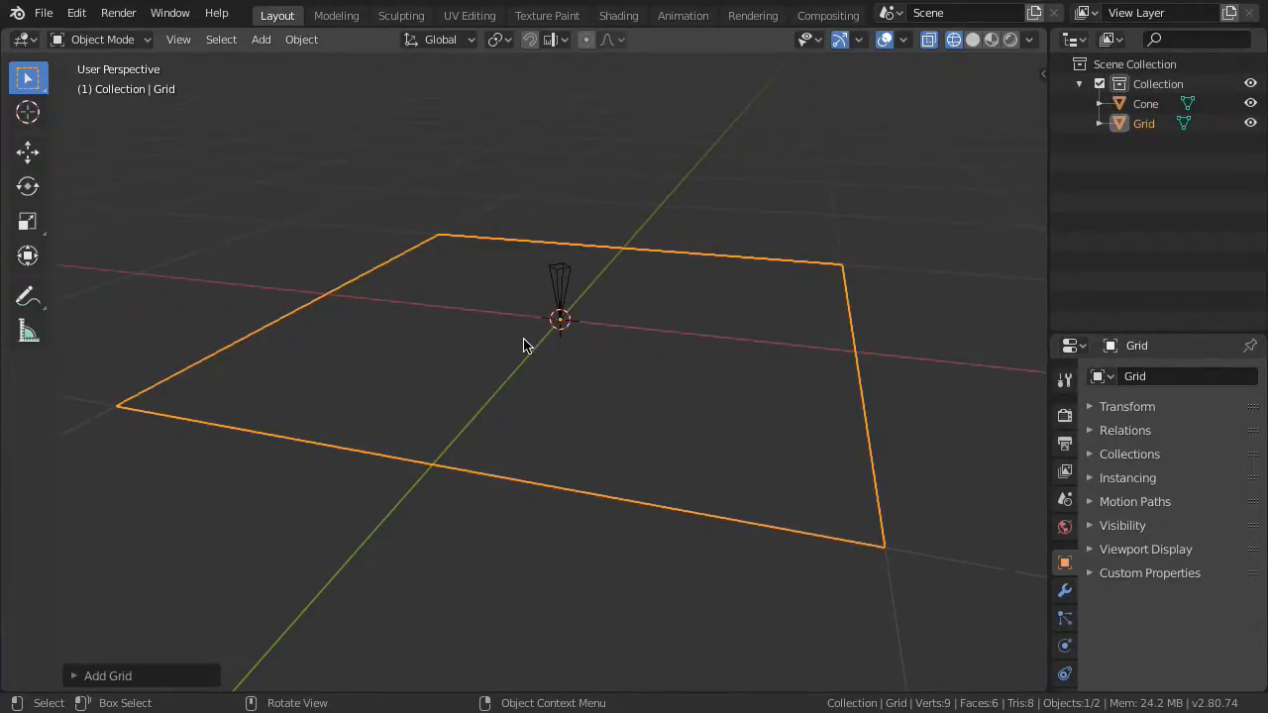
pyautogui.moveTo(147, 682)
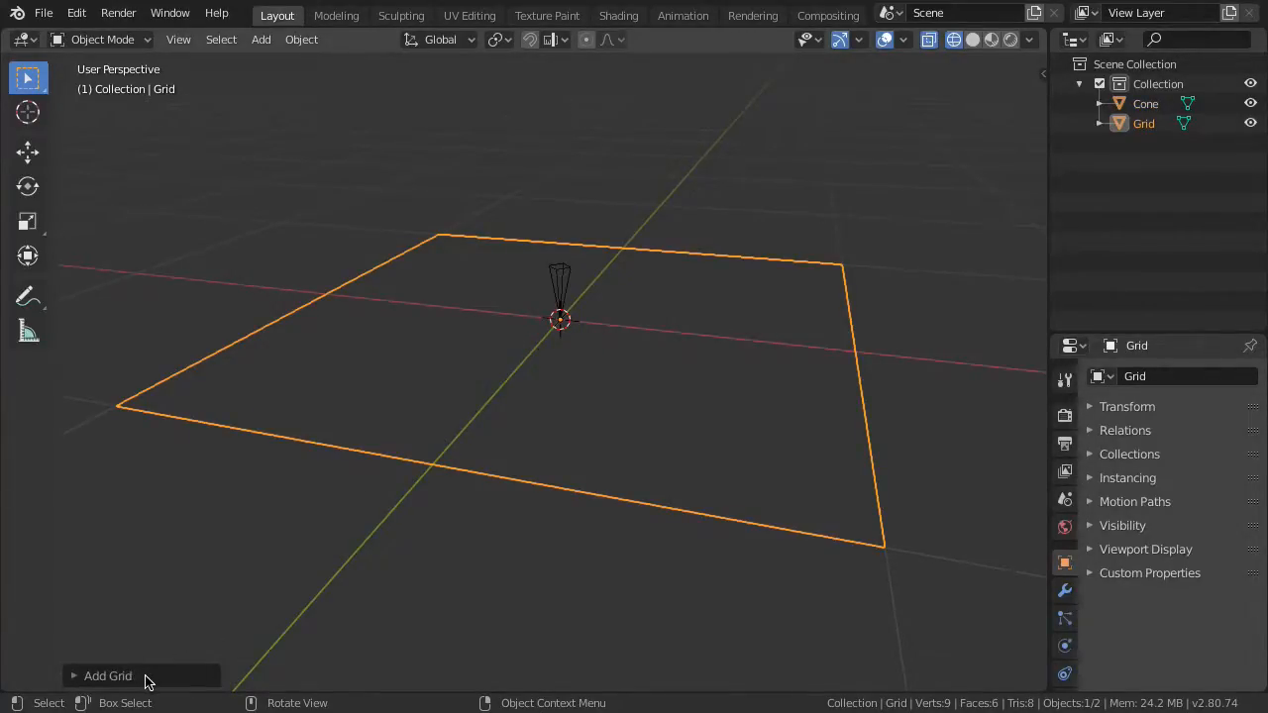
# Set the new grid to 4 X and 5 Y subdivisions
pyautogui.click(106, 675)
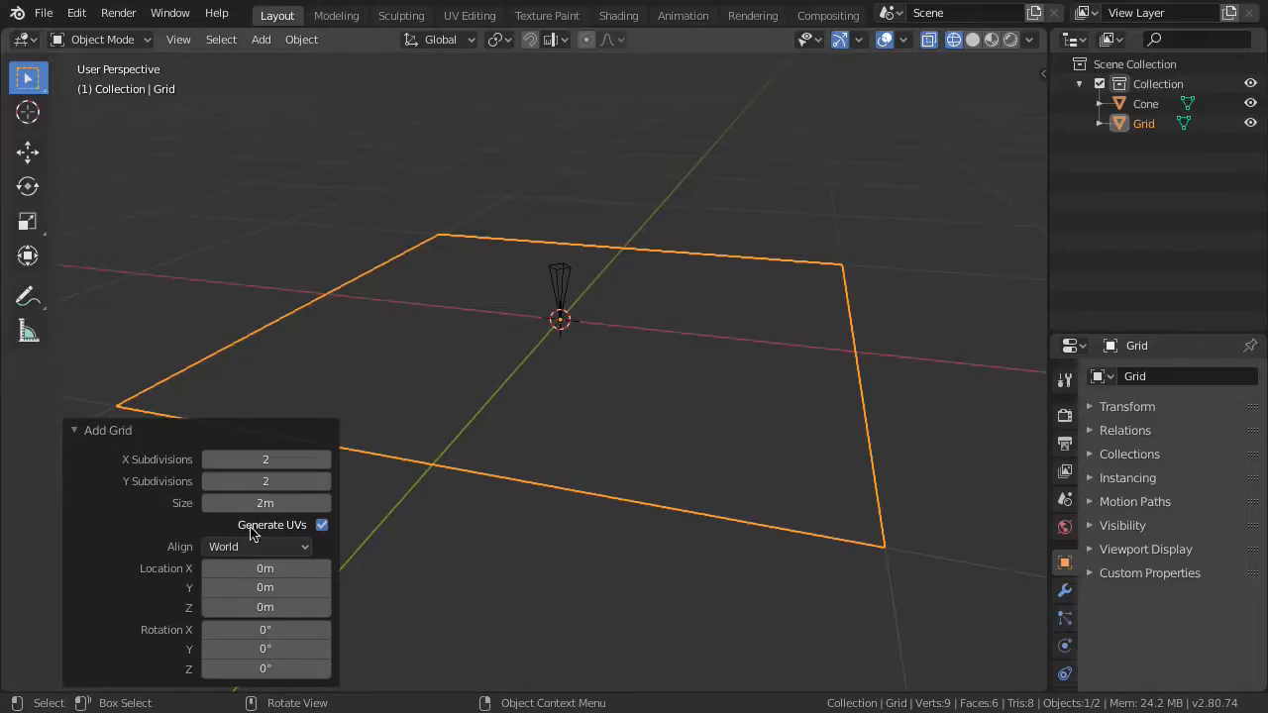
pyautogui.click(265, 459)
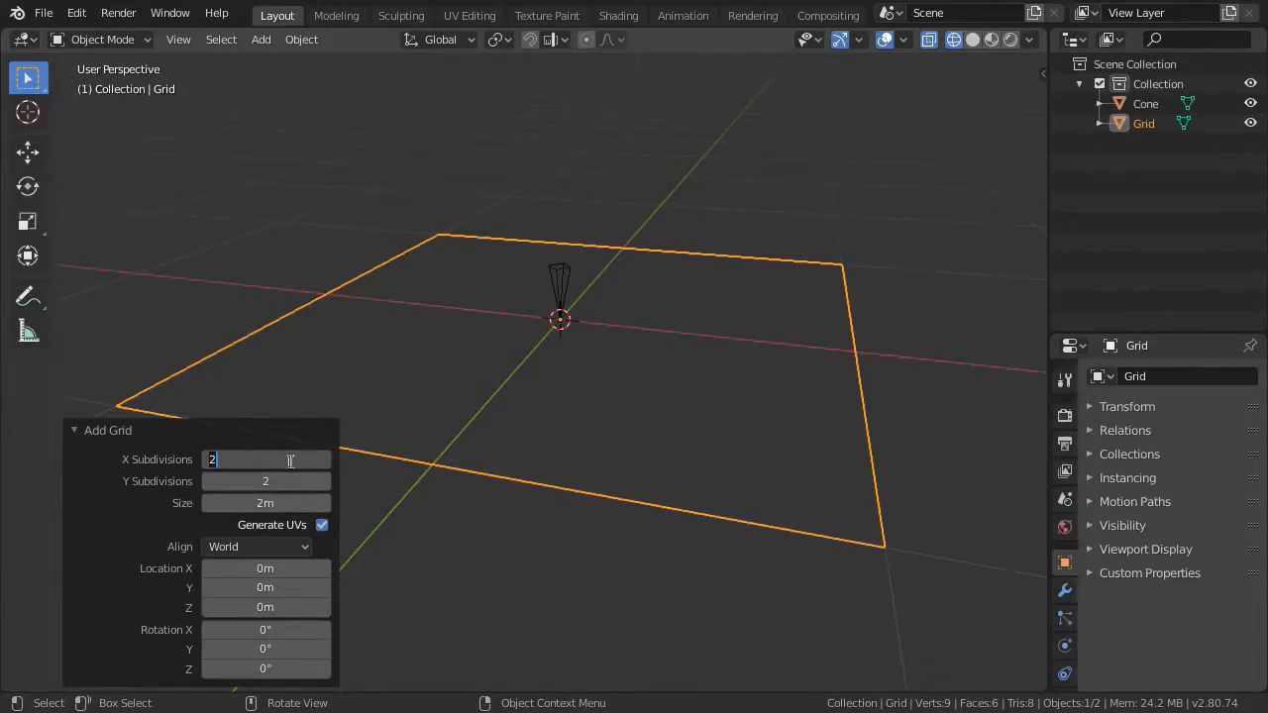
pyautogui.write('4')
pyautogui.click(265, 481)
pyautogui.write('5')
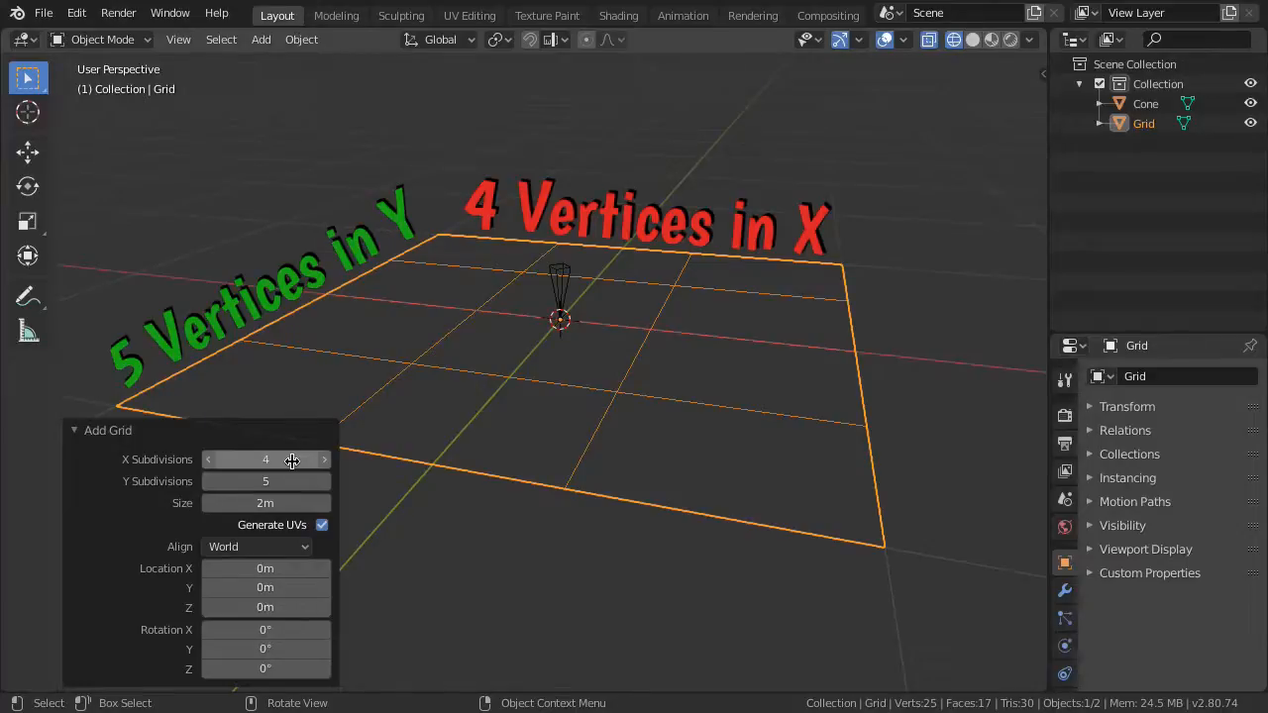
pyautogui.click(75, 430)
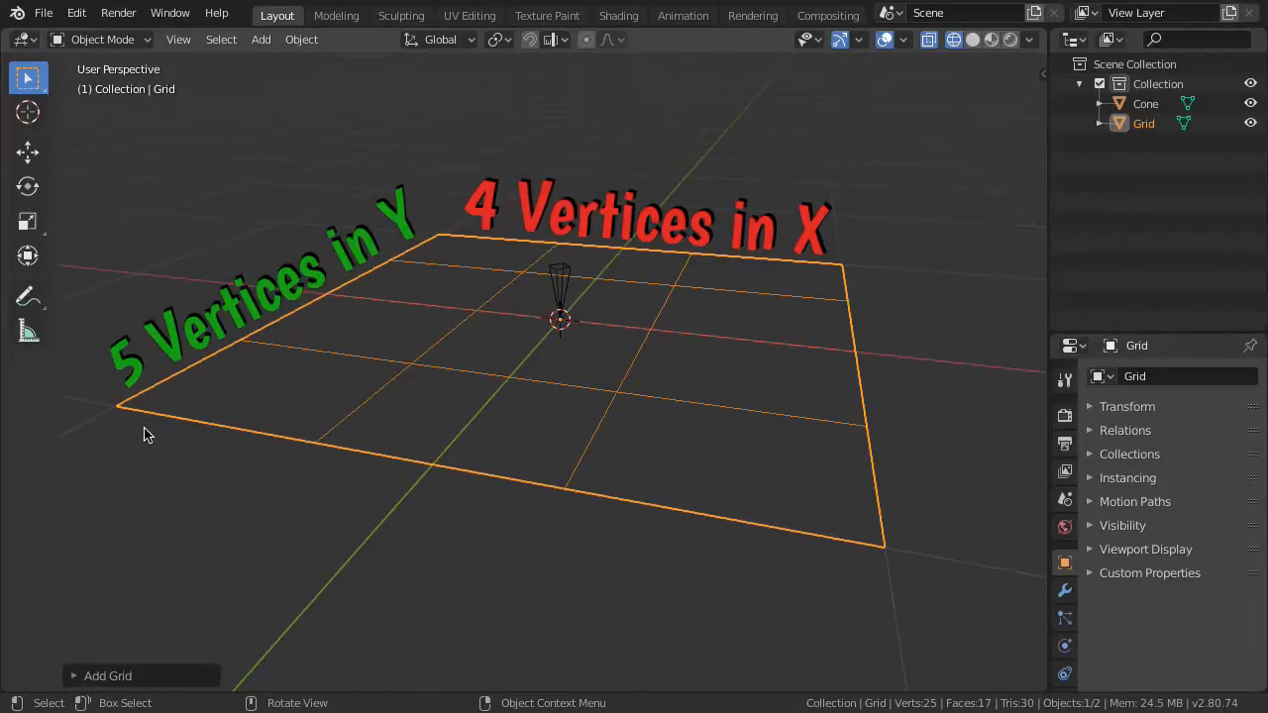
pyautogui.moveTo(162, 550)
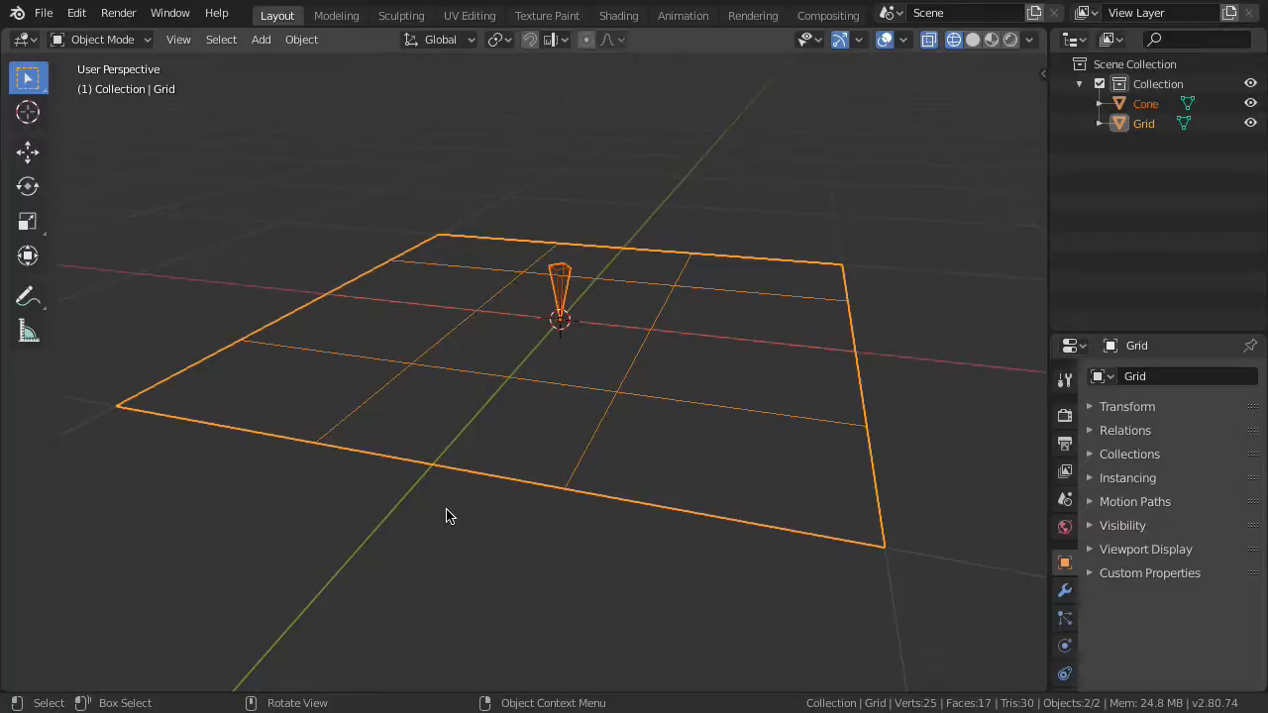
# Parent the cone to the grid with Ctrl+P > Object
pyautogui.press('ctrl+p')
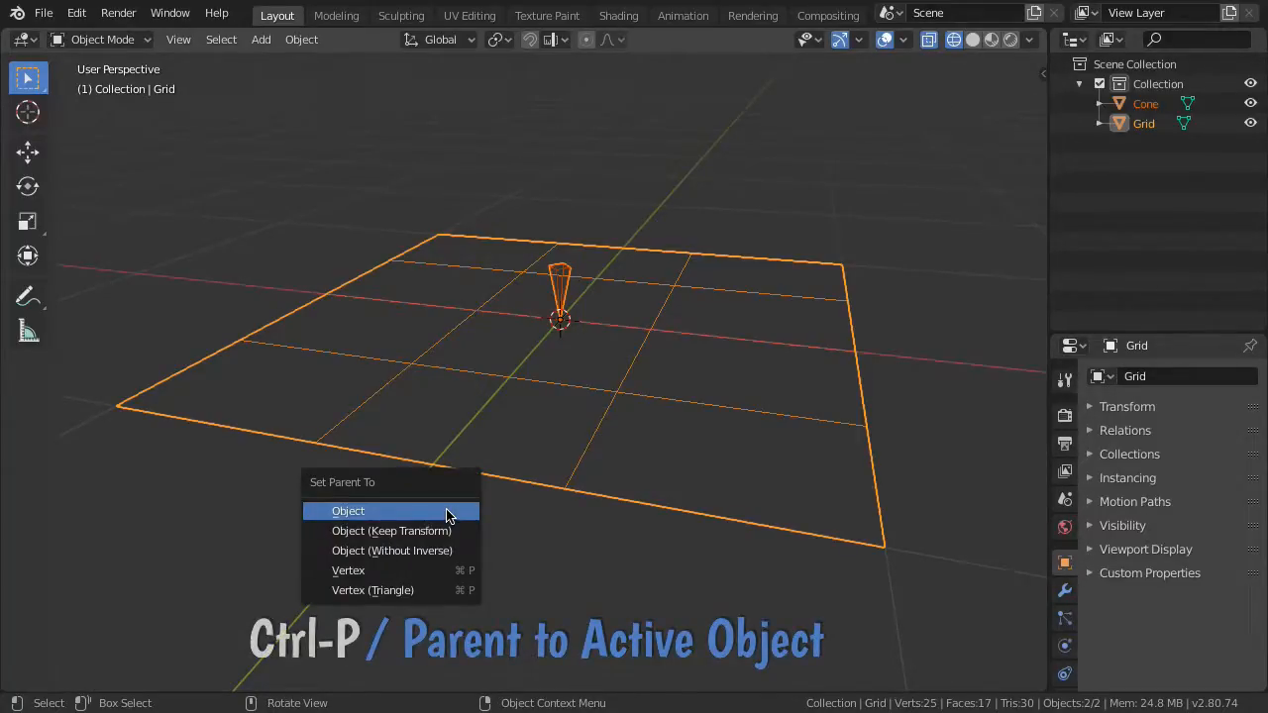
pyautogui.click(348, 511)
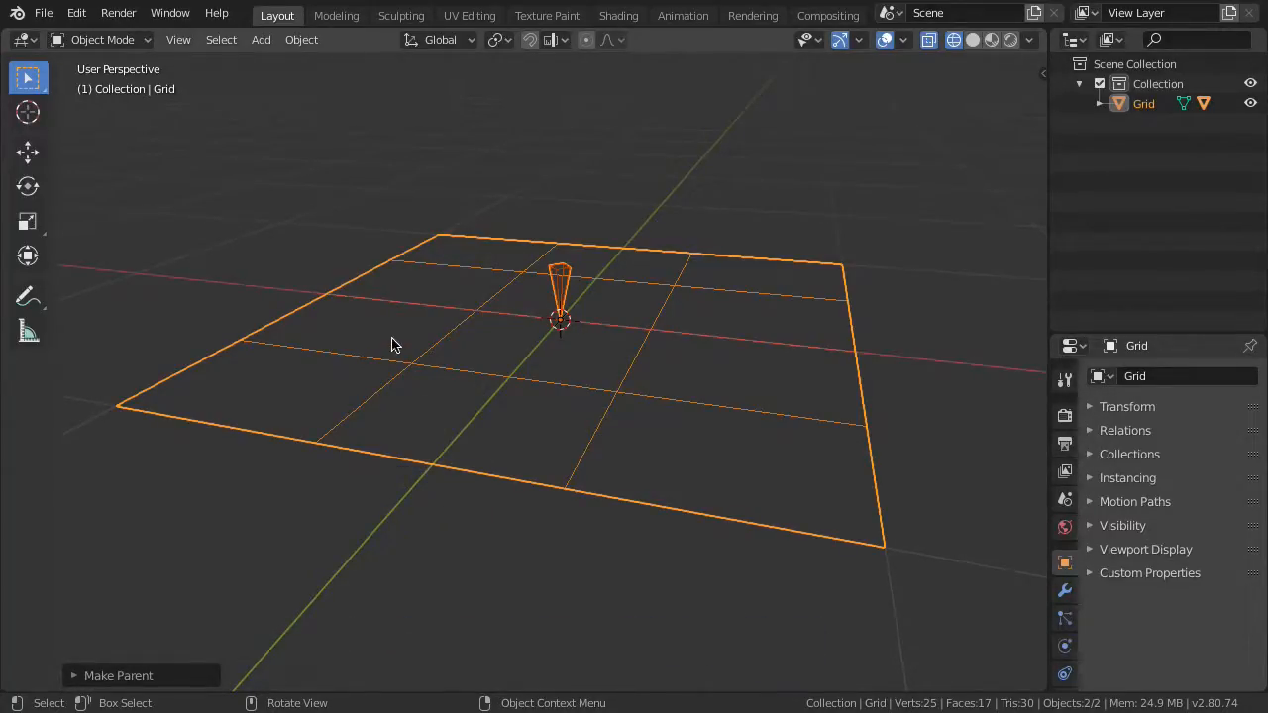
pyautogui.click(1127, 477)
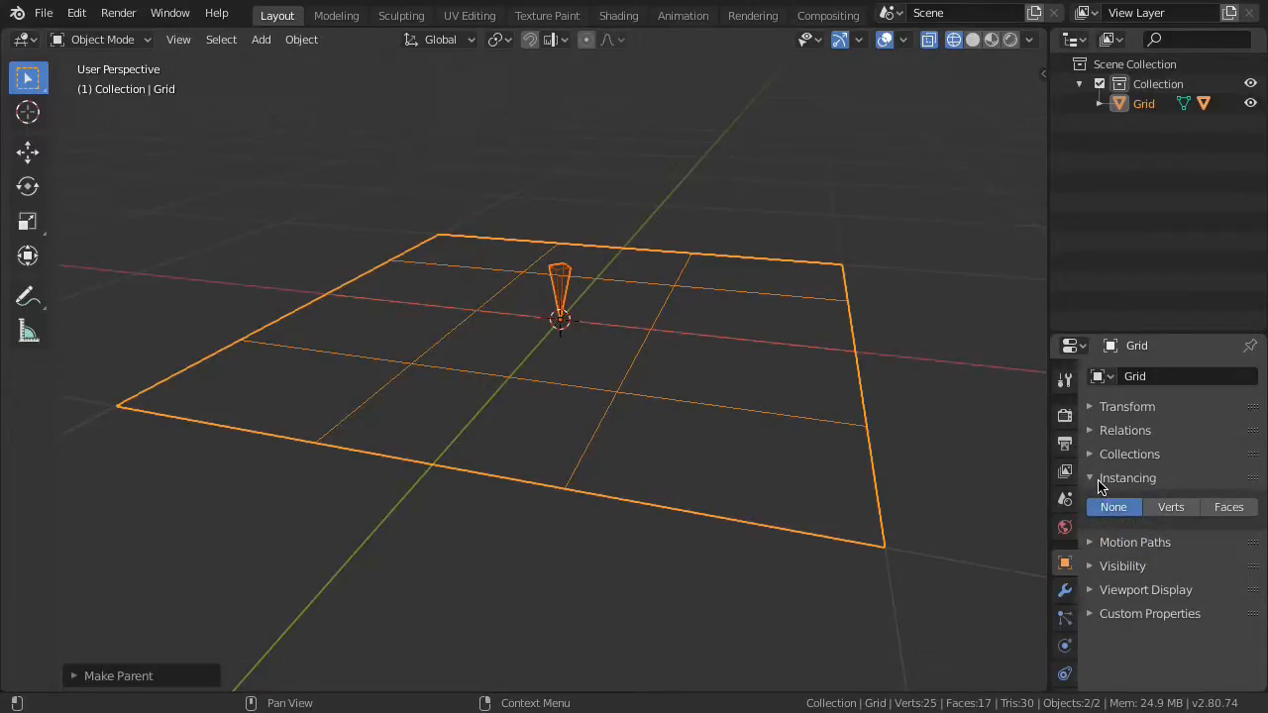
# Enable Instancing on the grid, switching from Verts to Faces so a cone sits on each face
pyautogui.click(1169, 507)
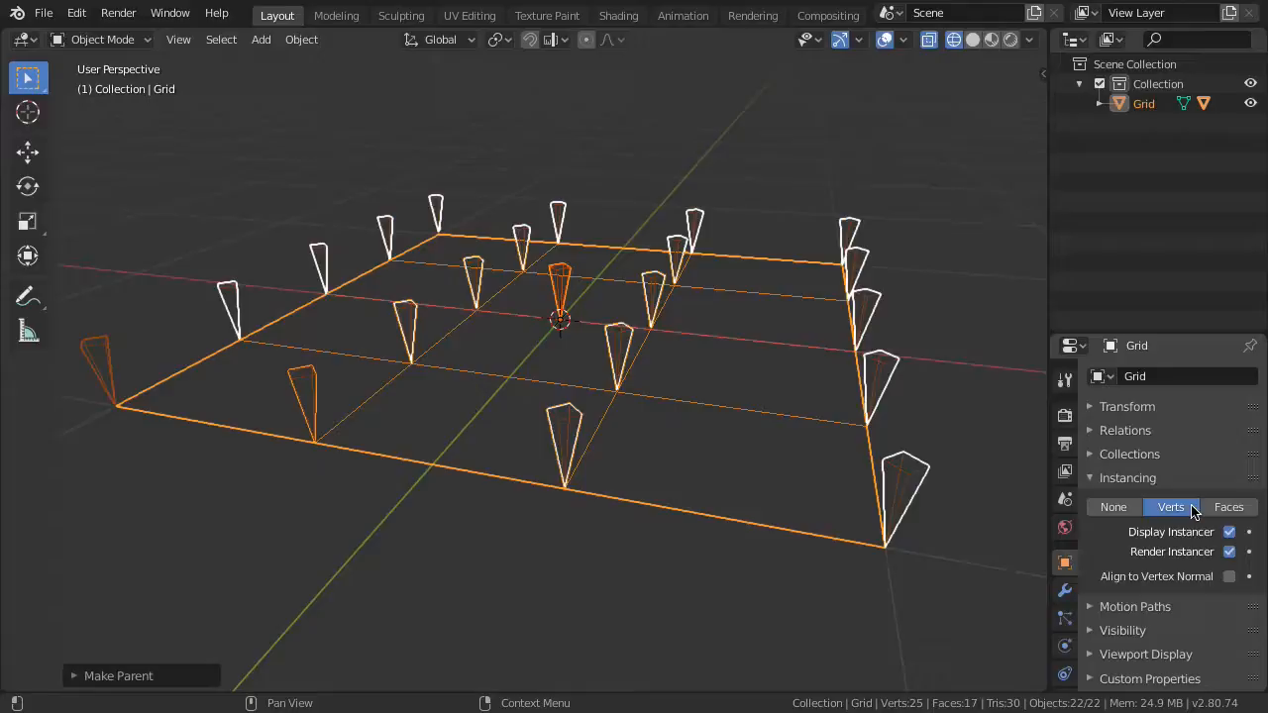
pyautogui.moveTo(1205, 466)
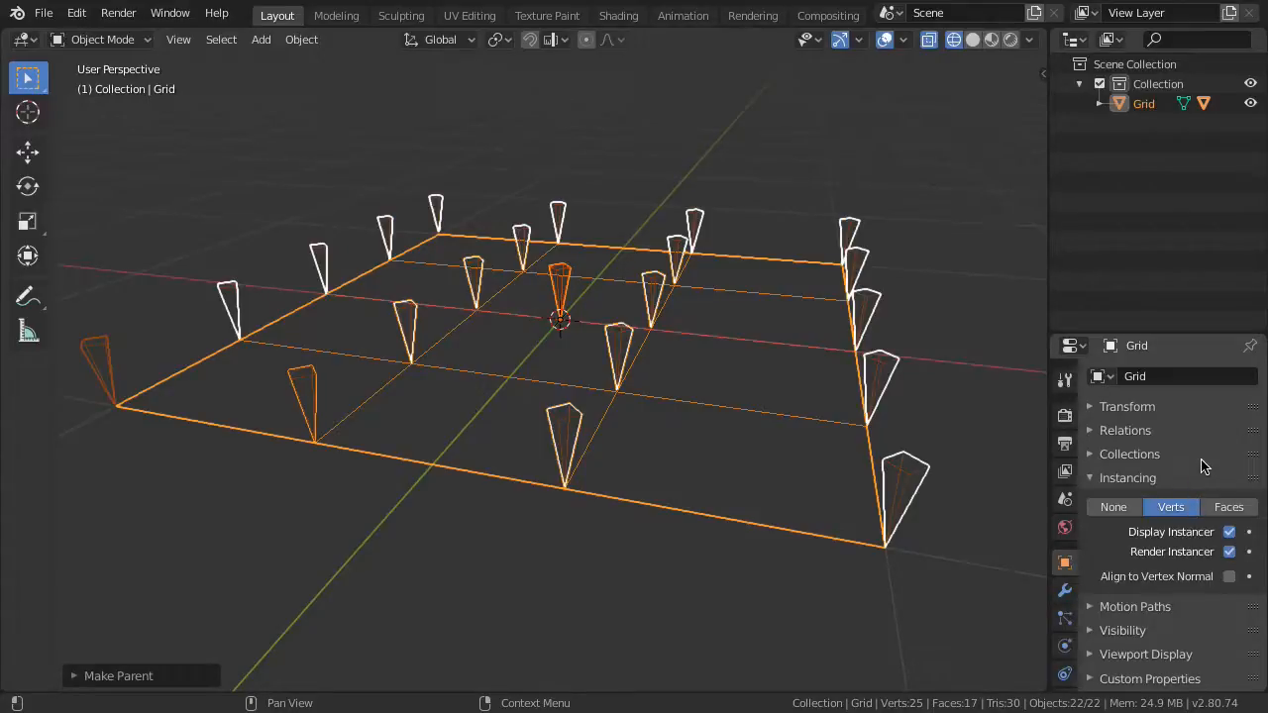
pyautogui.click(1228, 507)
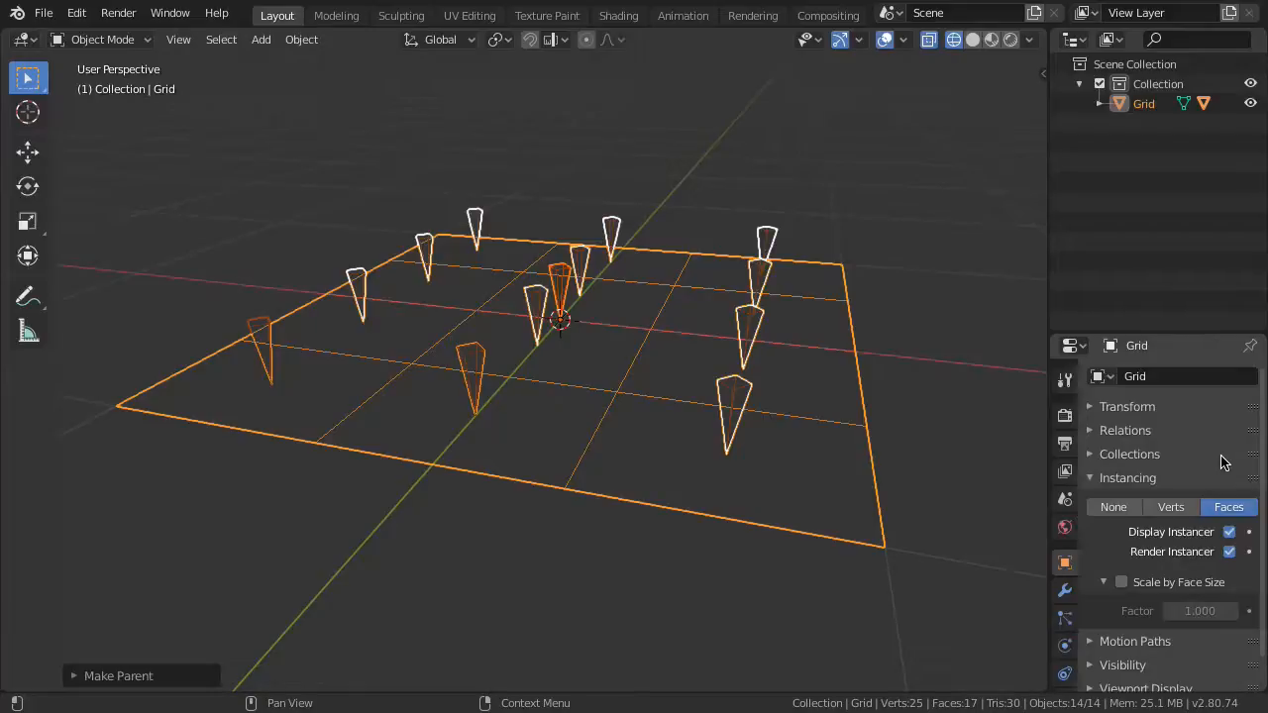
pyautogui.moveTo(664, 436)
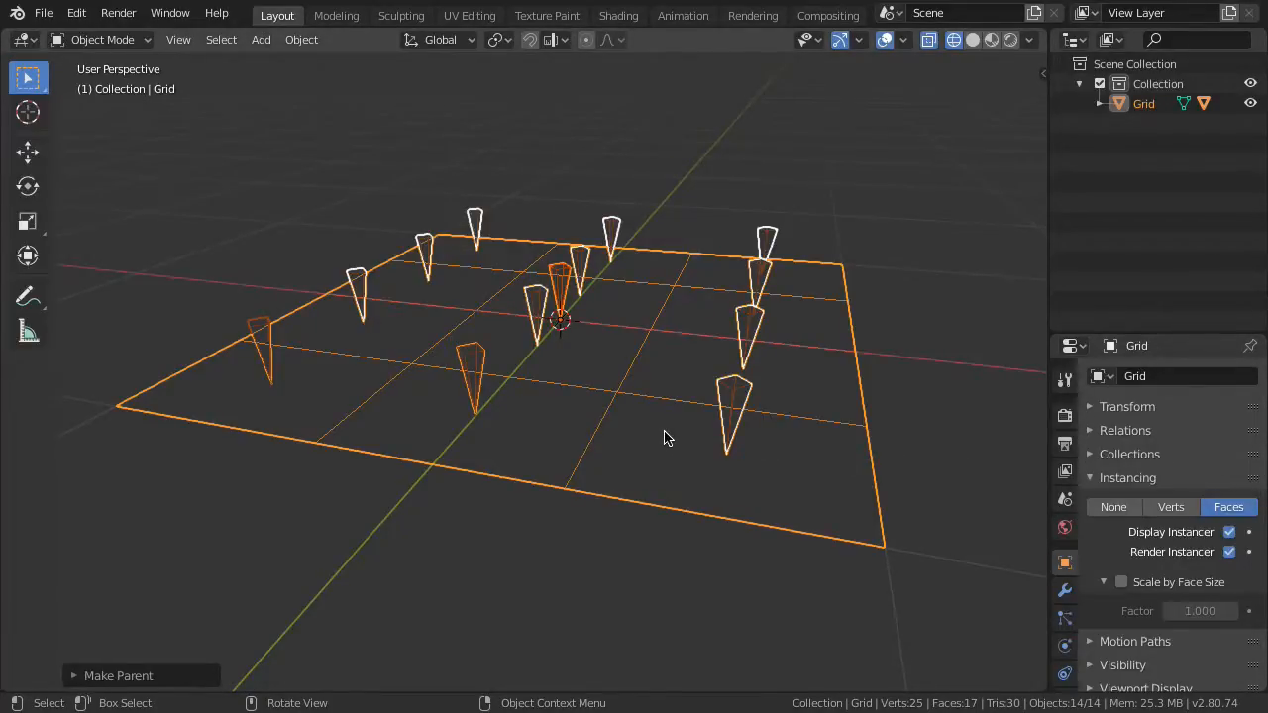
pyautogui.press('g')
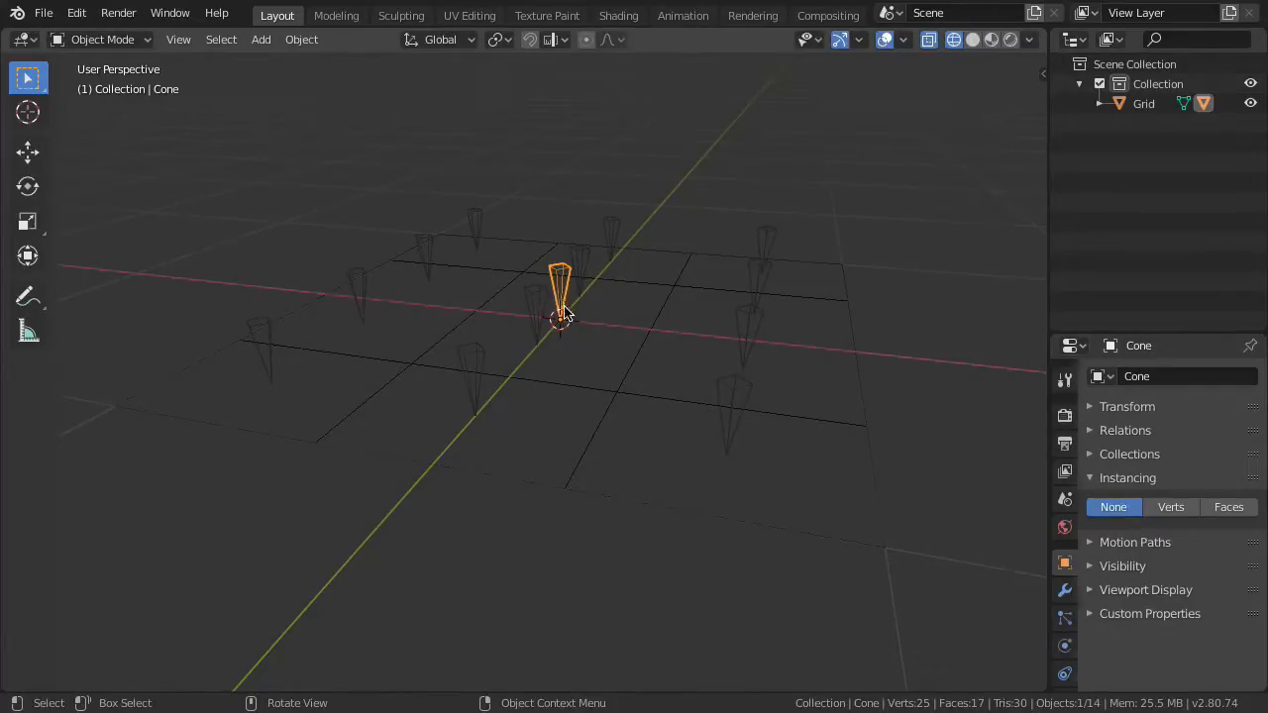
pyautogui.click(1228, 507)
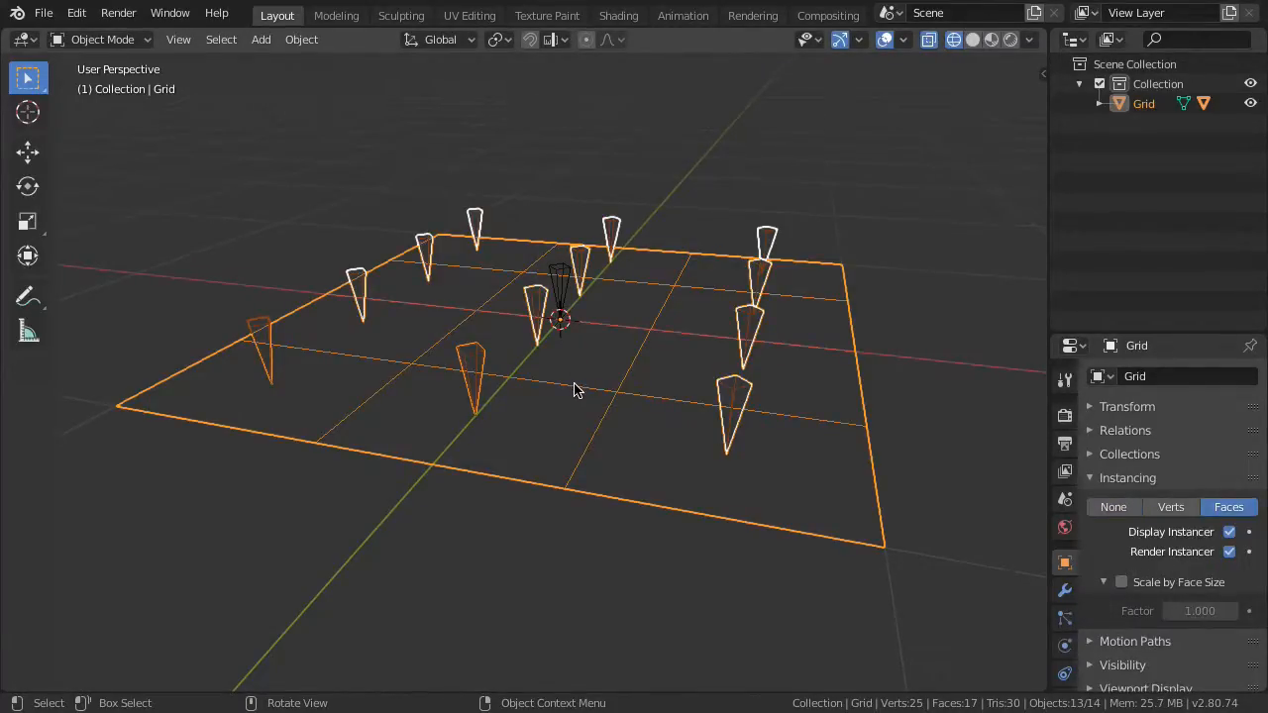
pyautogui.click(301, 39)
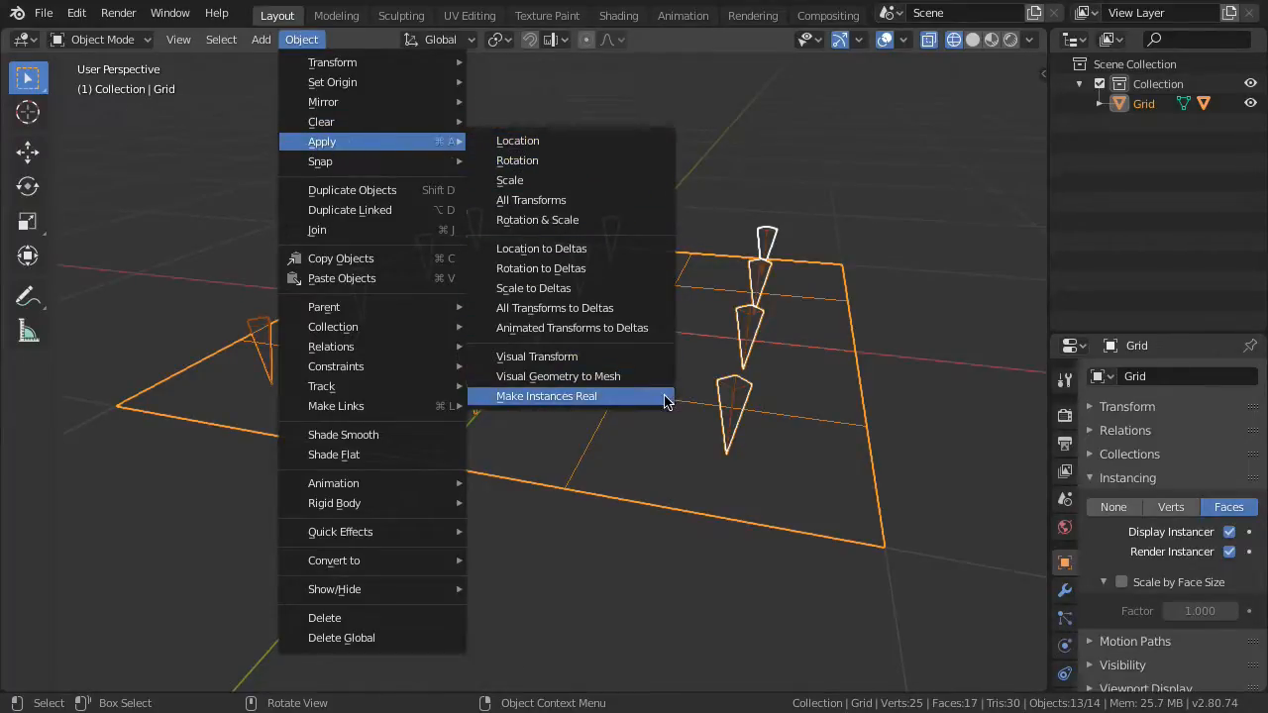
# Make the instances real, producing separate Cone.001 onward objects on the grid
pyautogui.click(547, 396)
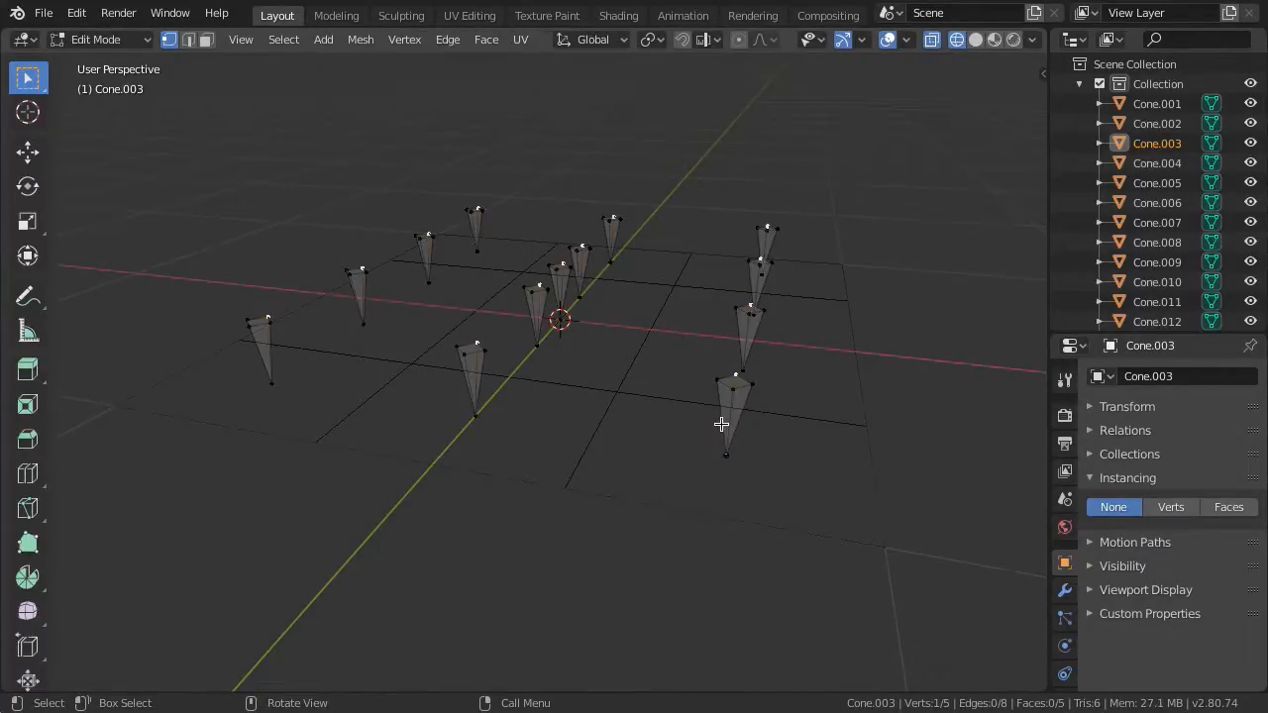
pyautogui.press('g')
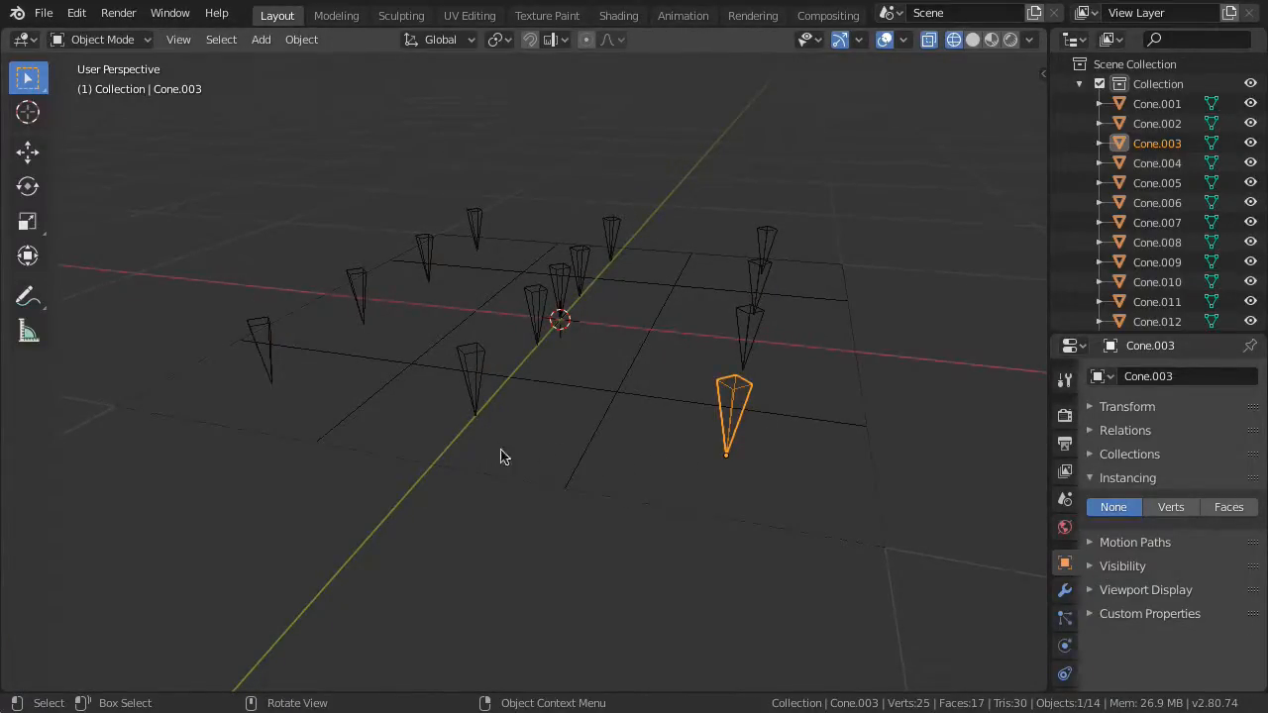
# Make Cone.001–Cone.003 single-user and expand the Outliner to inspect each cone's mesh data
pyautogui.click(261, 347)
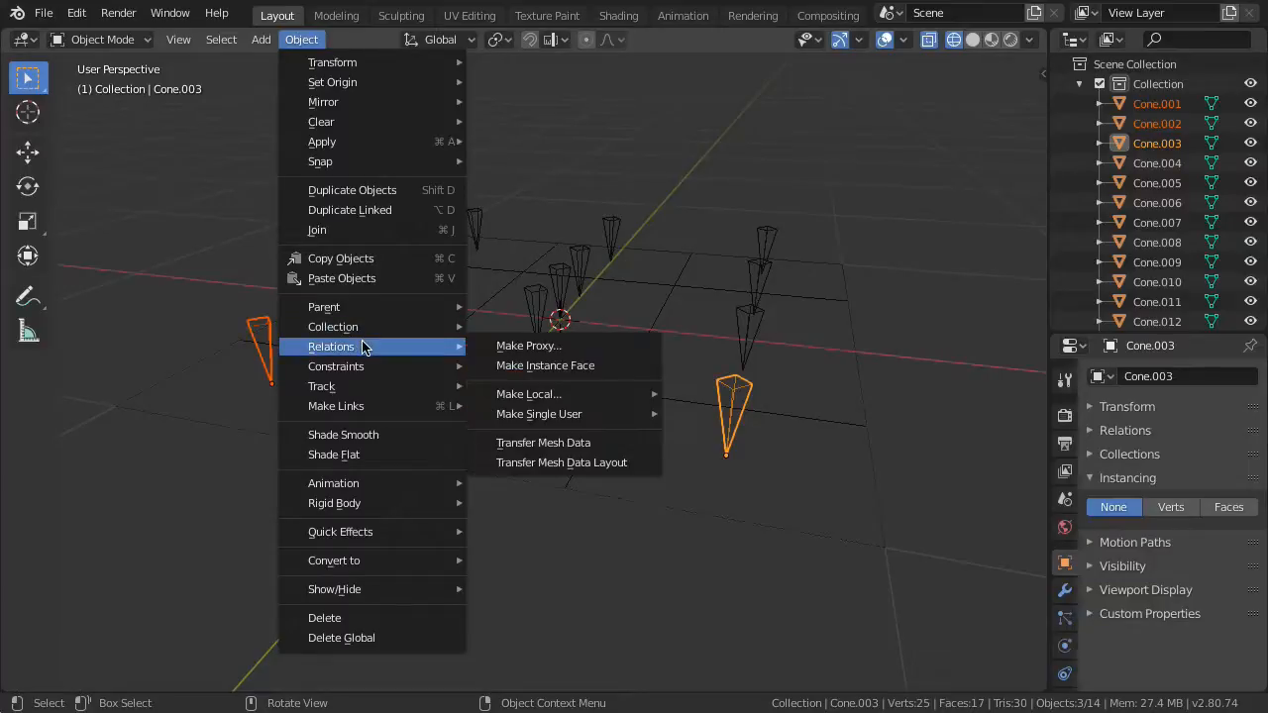
pyautogui.moveTo(539, 414)
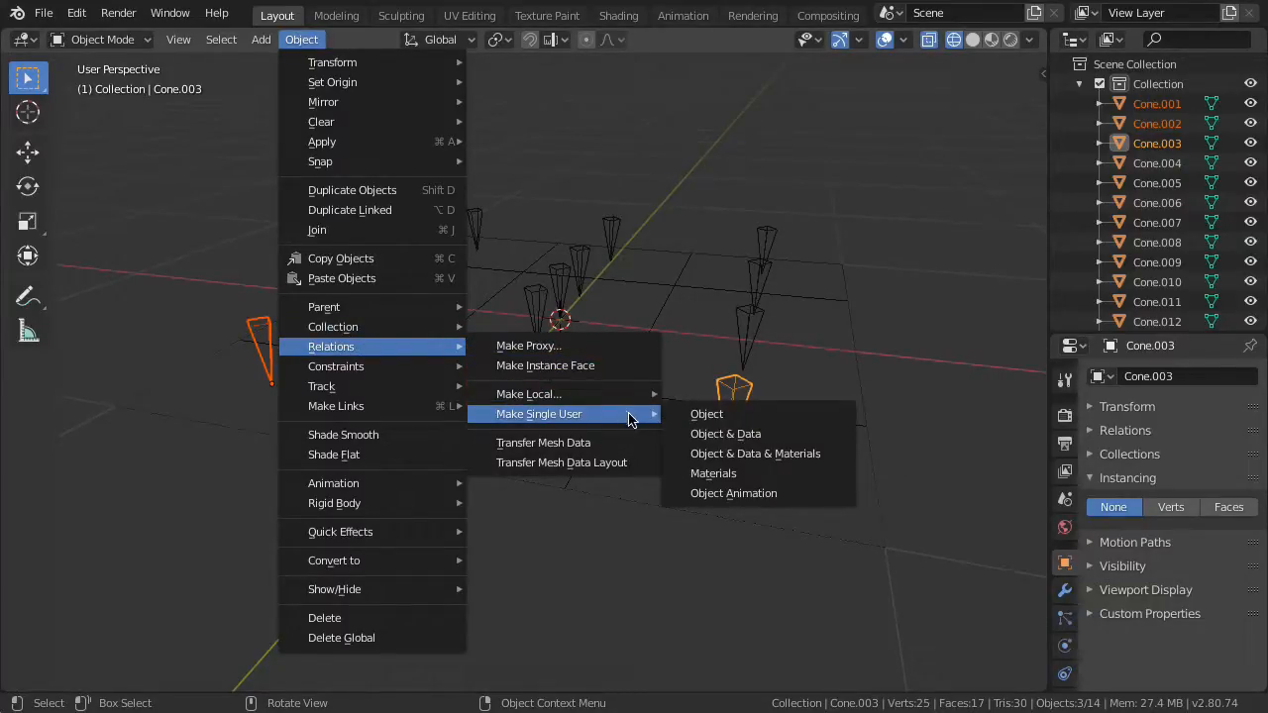
pyautogui.click(705, 414)
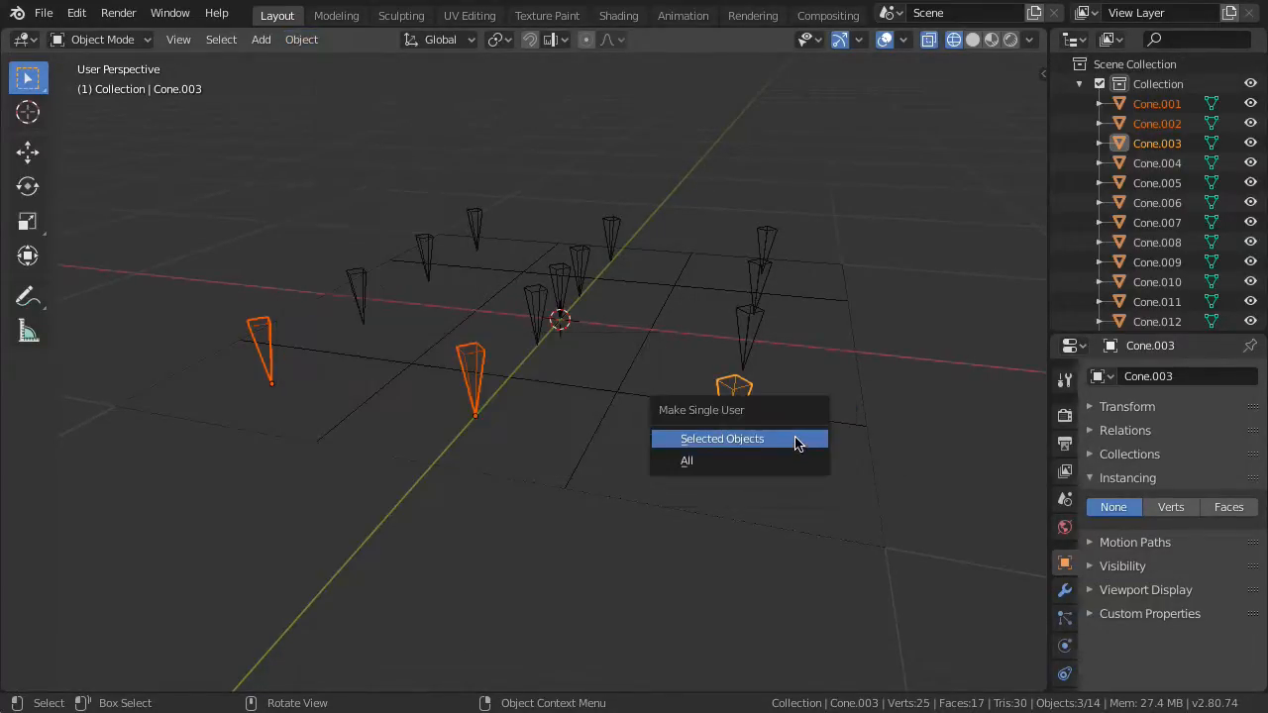
pyautogui.click(721, 438)
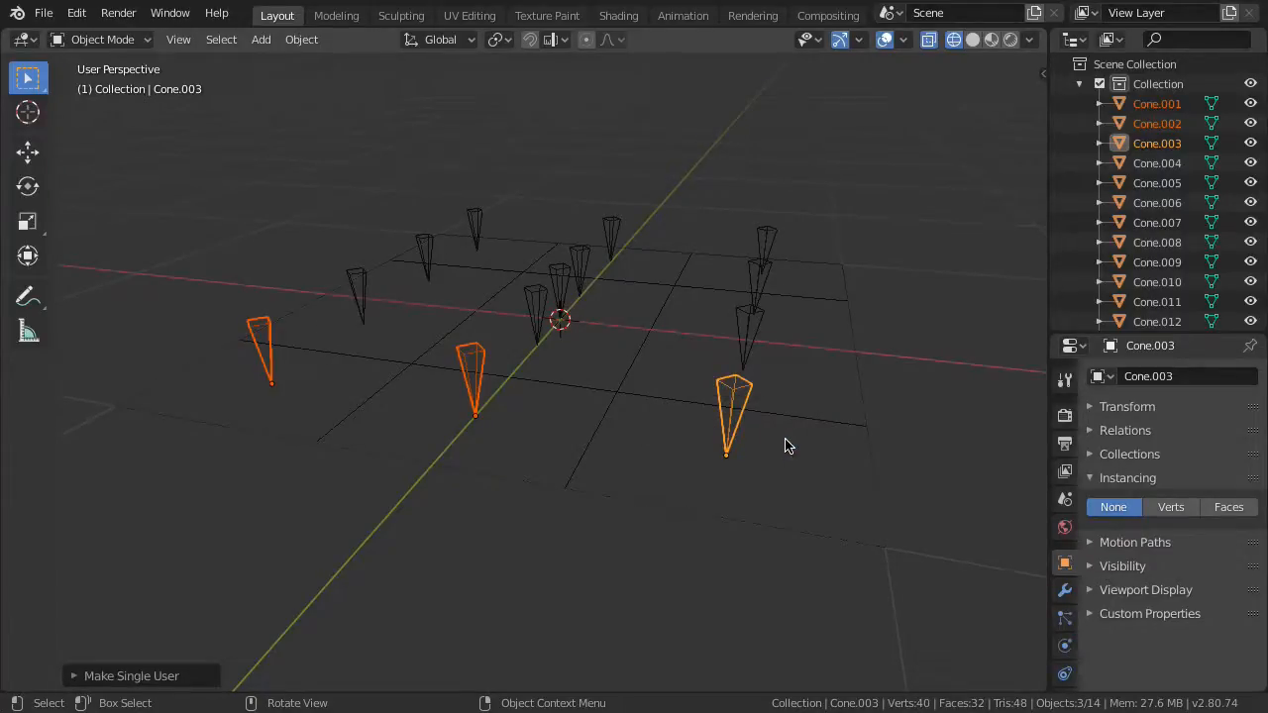
pyautogui.click(732, 416)
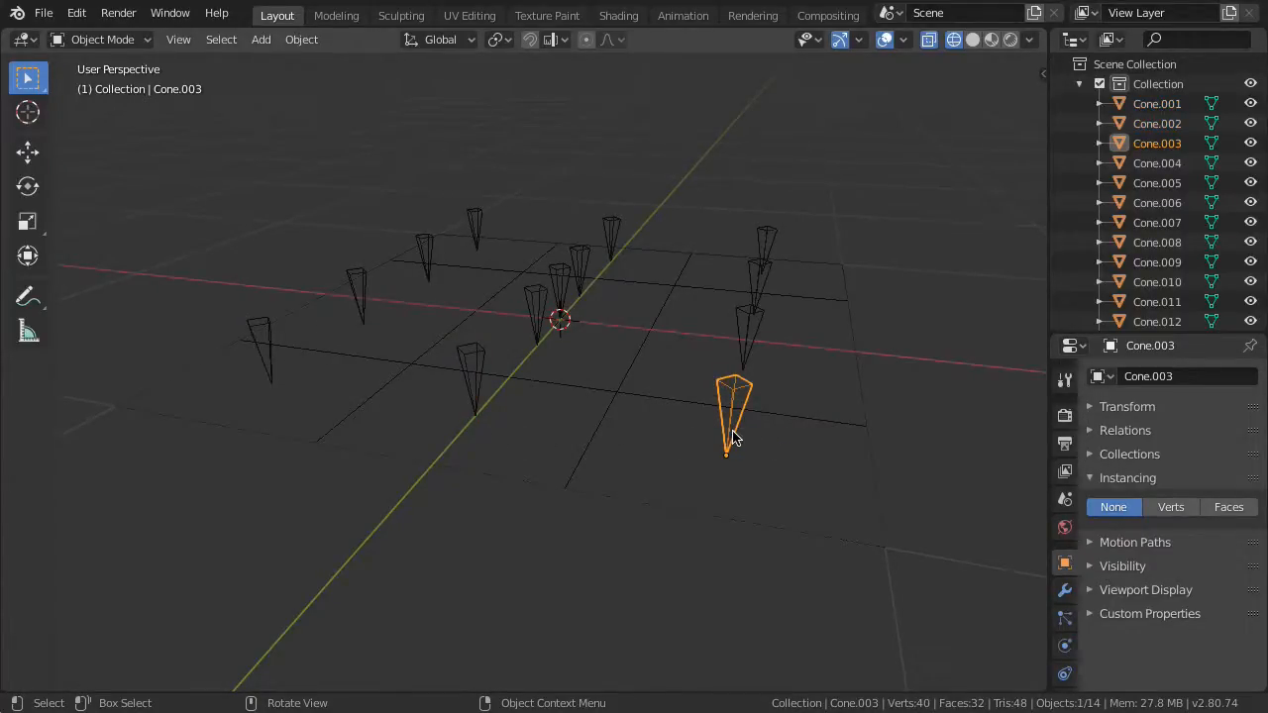
pyautogui.click(1097, 84)
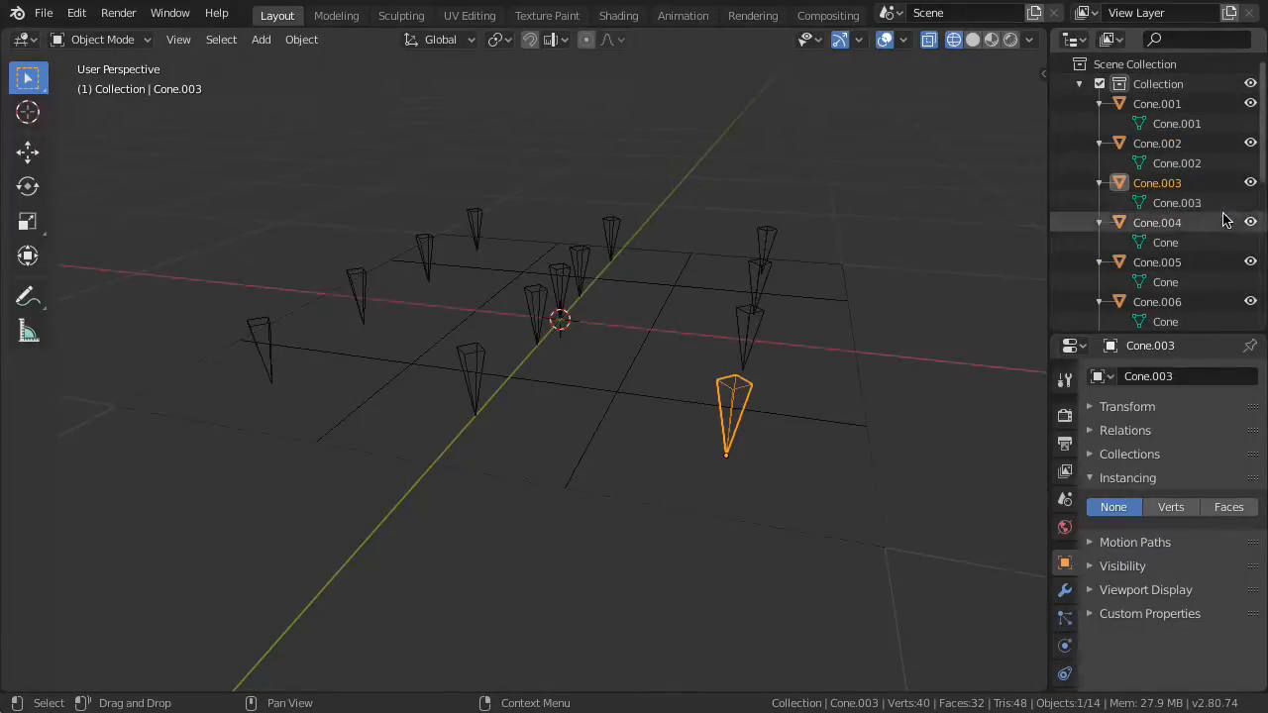
pyautogui.moveTo(733, 400)
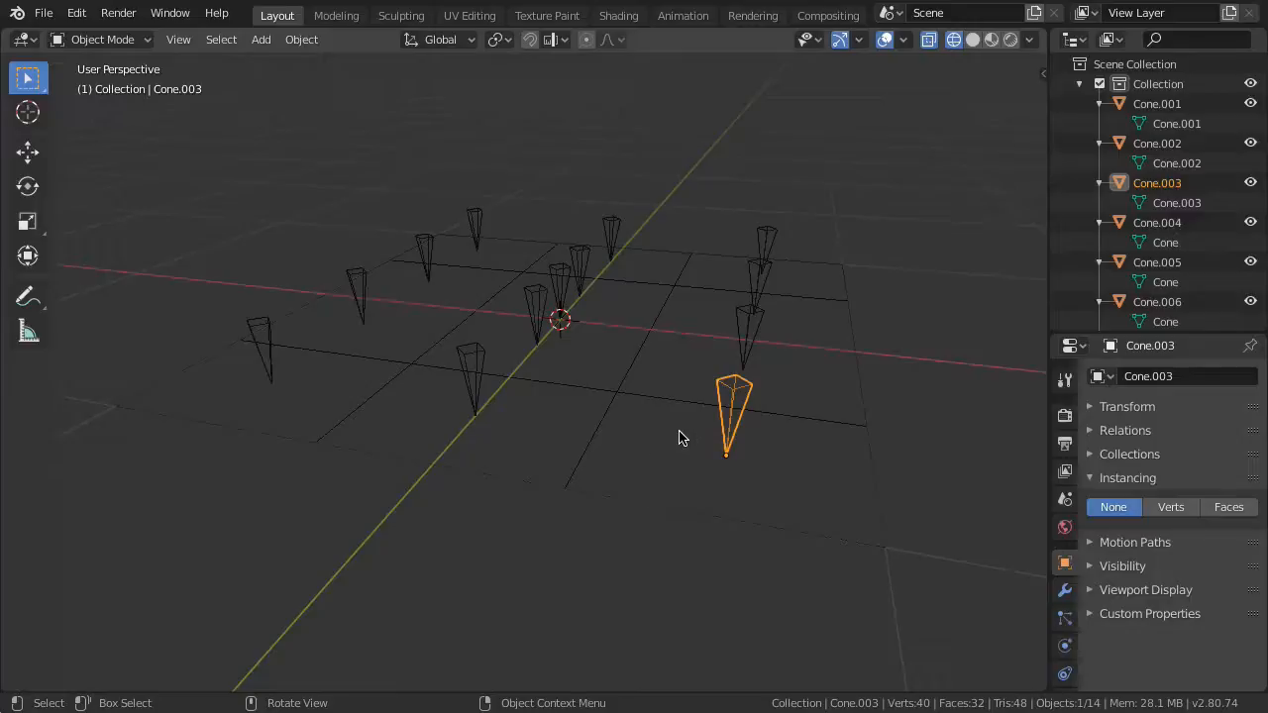
# Move all the cones into a new collection named 'Marker cones', leaving the grid out
pyautogui.press('a')
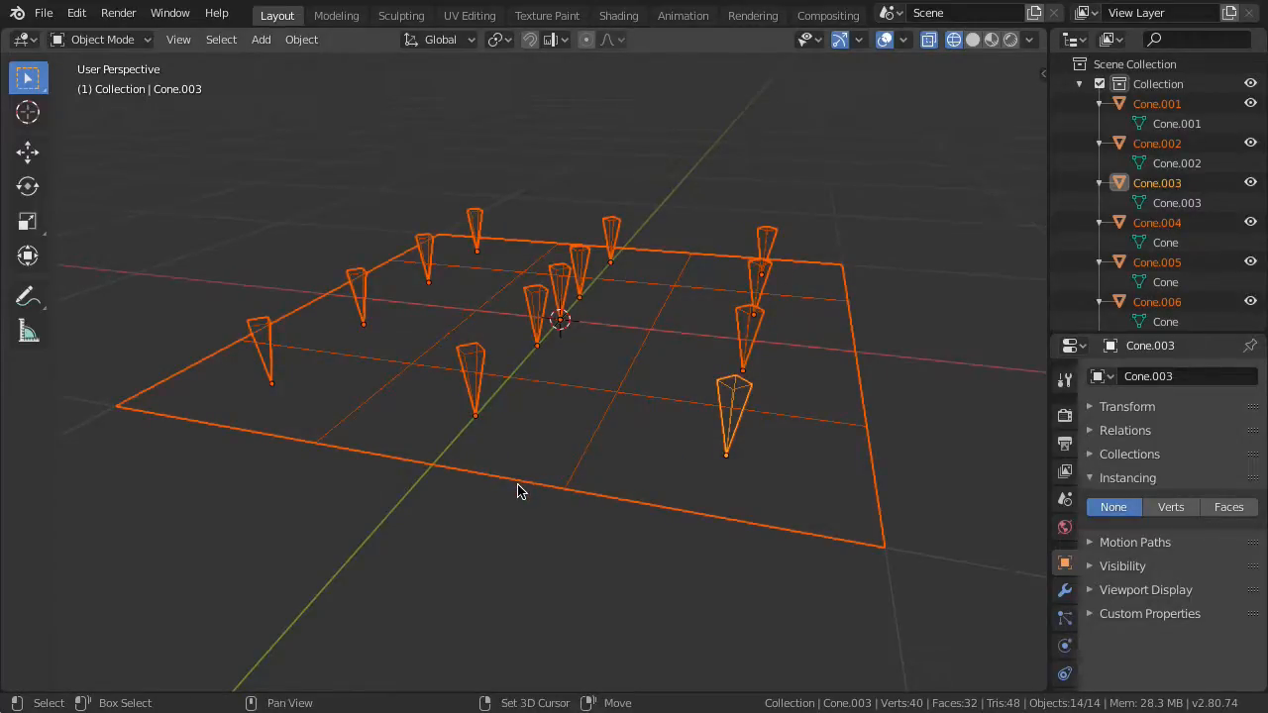
pyautogui.press('m')
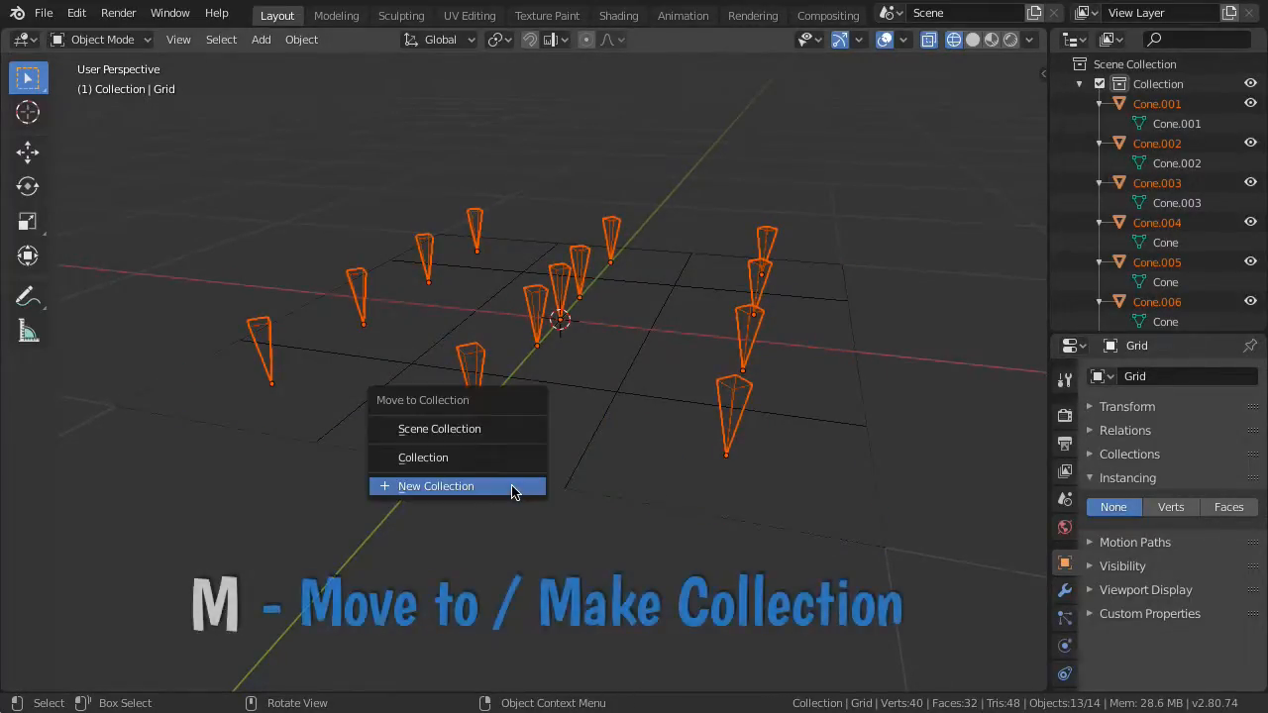
pyautogui.click(436, 485)
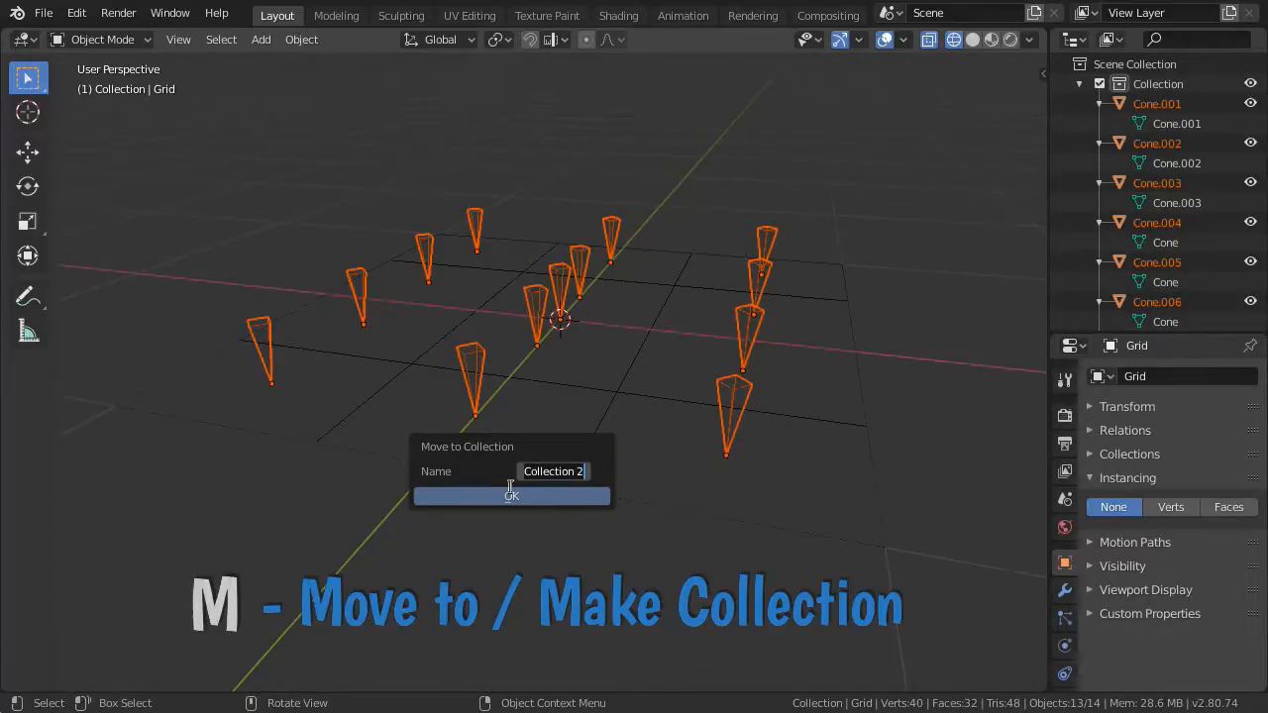
pyautogui.write('Marker con...')
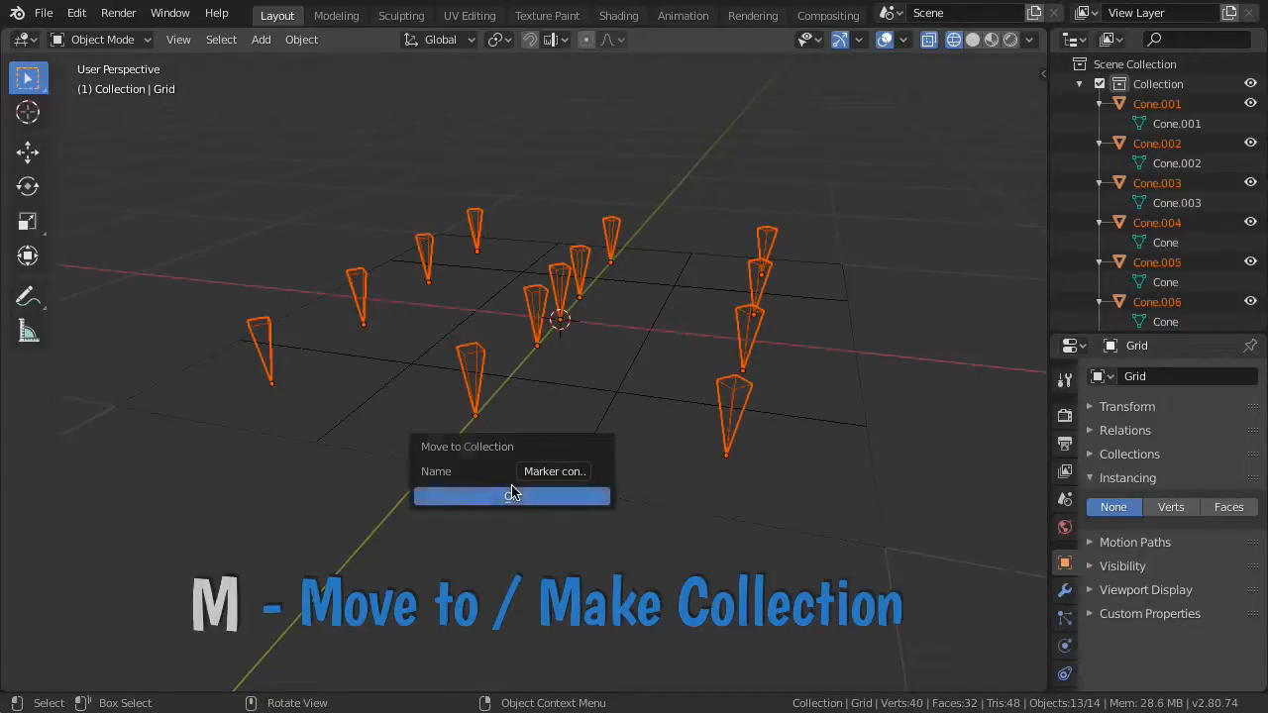
pyautogui.click(511, 495)
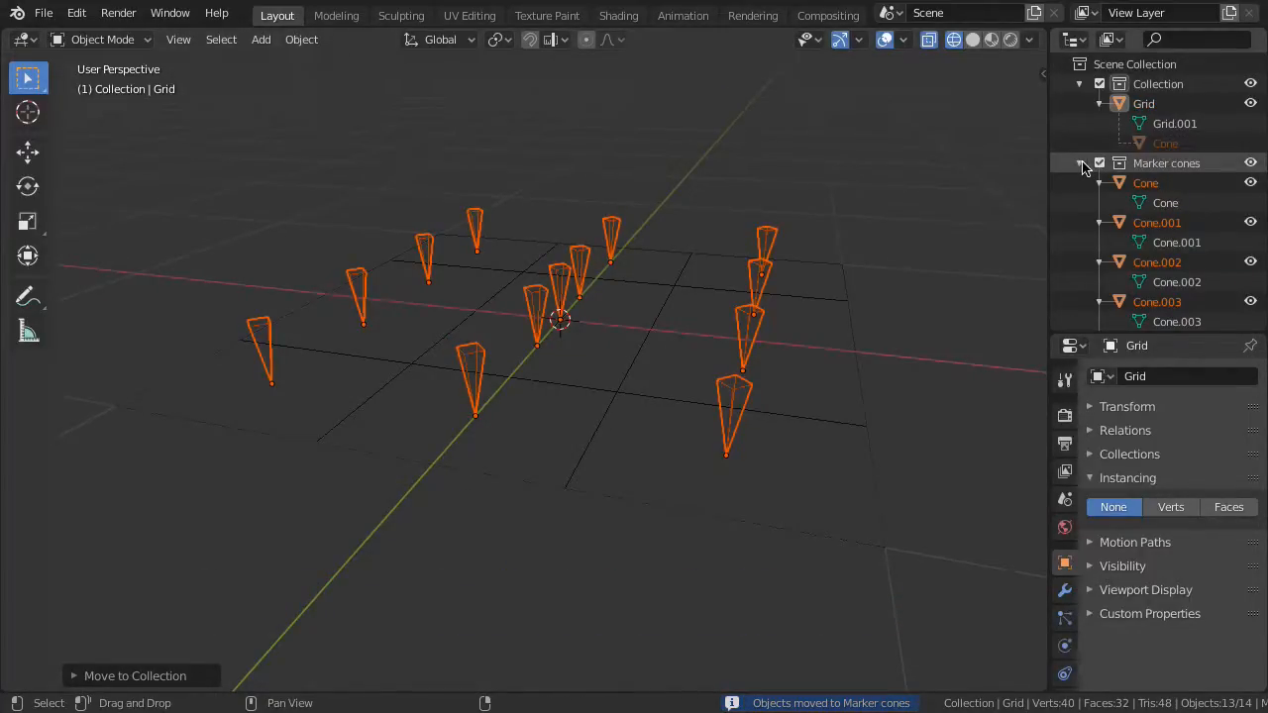
pyautogui.click(1080, 163)
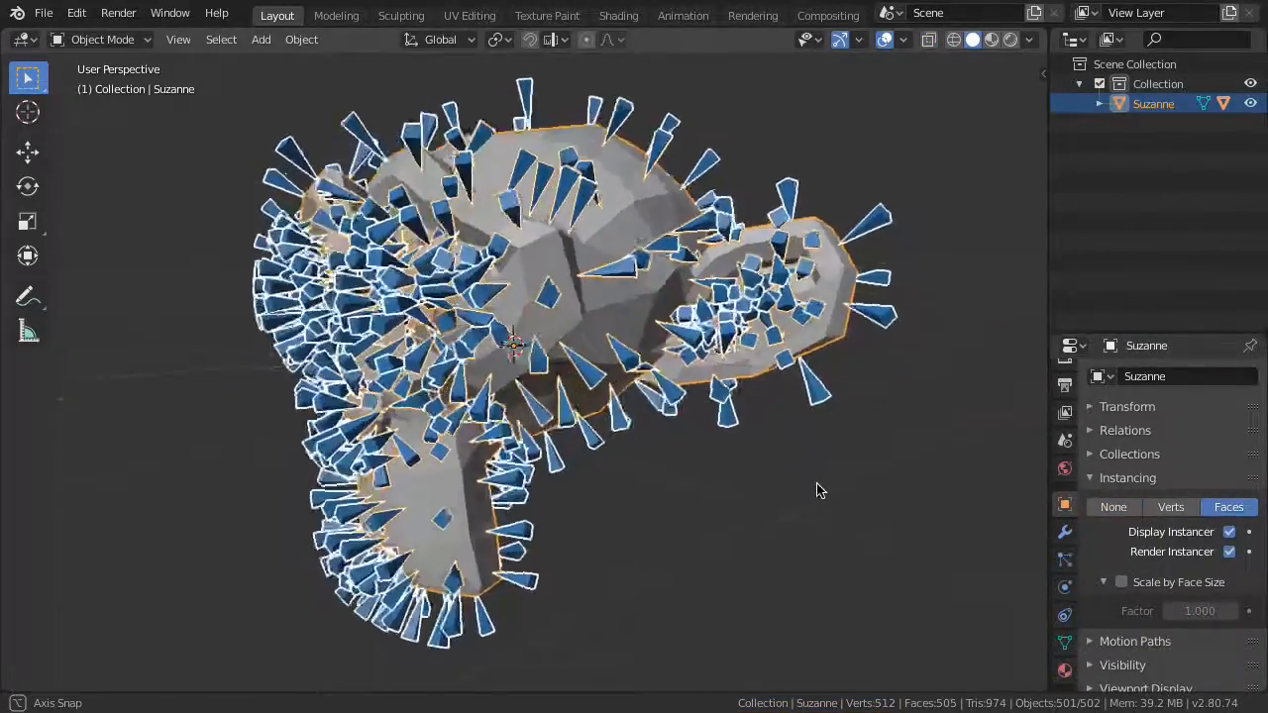
# Switch Suzanne's instancing from Faces to Verts so cones sit on her vertices
pyautogui.click(1168, 507)
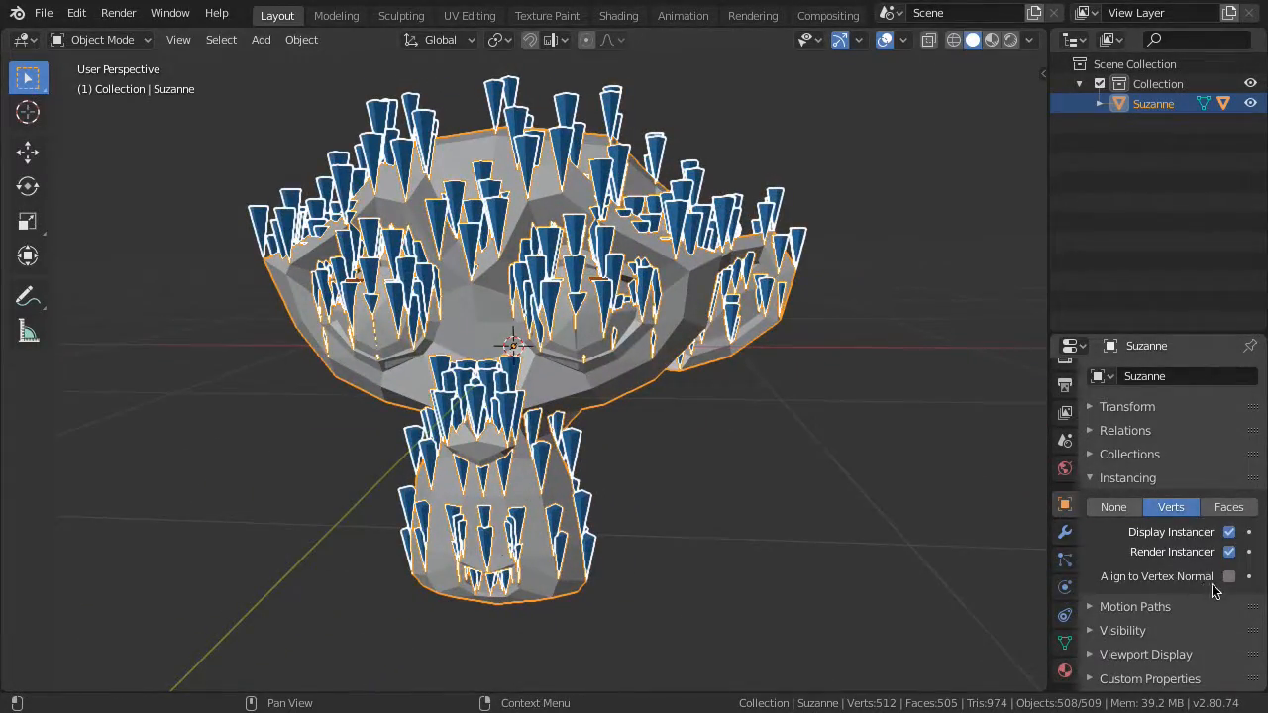
pyautogui.click(1228, 576)
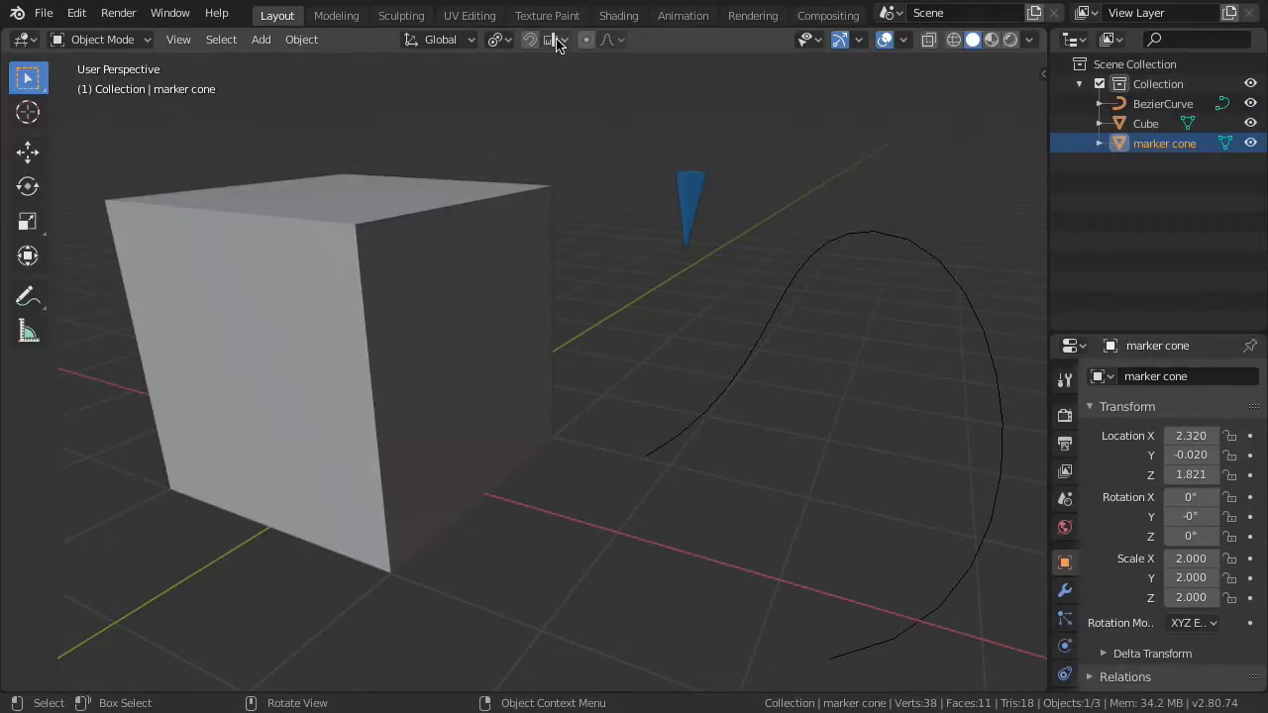
# Turn snapping on with Shift+Tab, snapping to faces with Center as the snap target
pyautogui.click(549, 40)
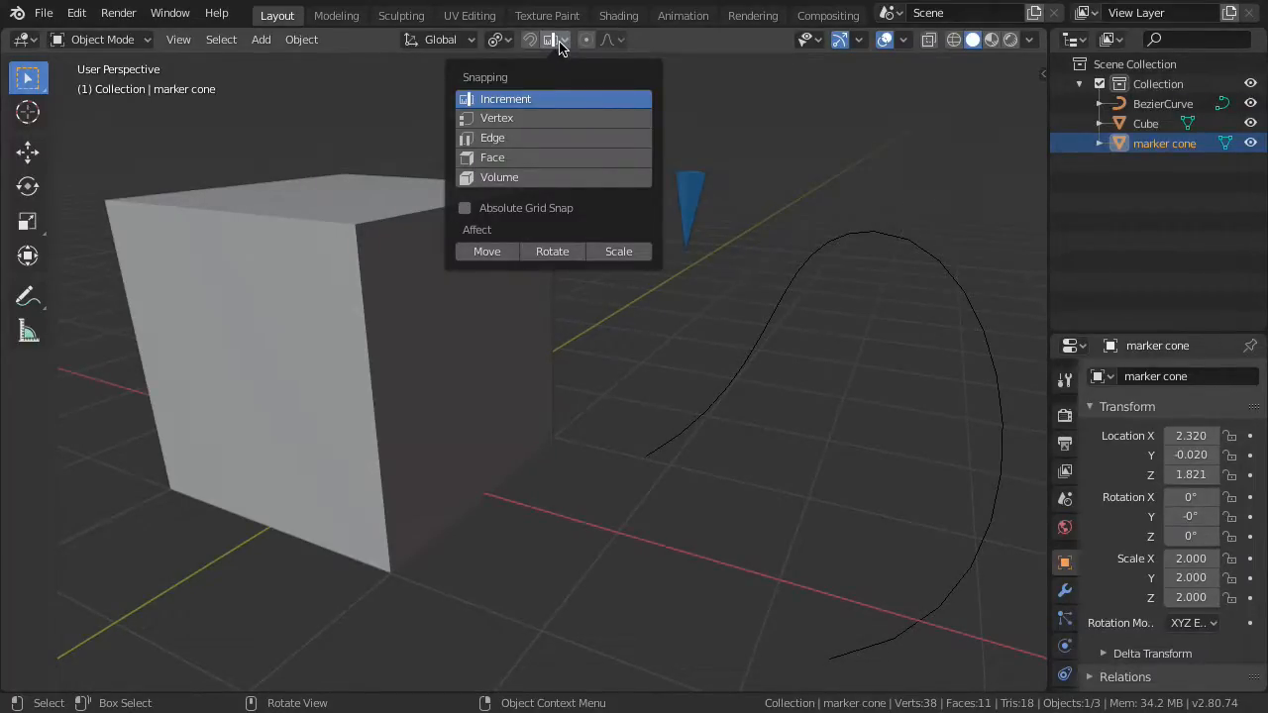
pyautogui.click(689, 75)
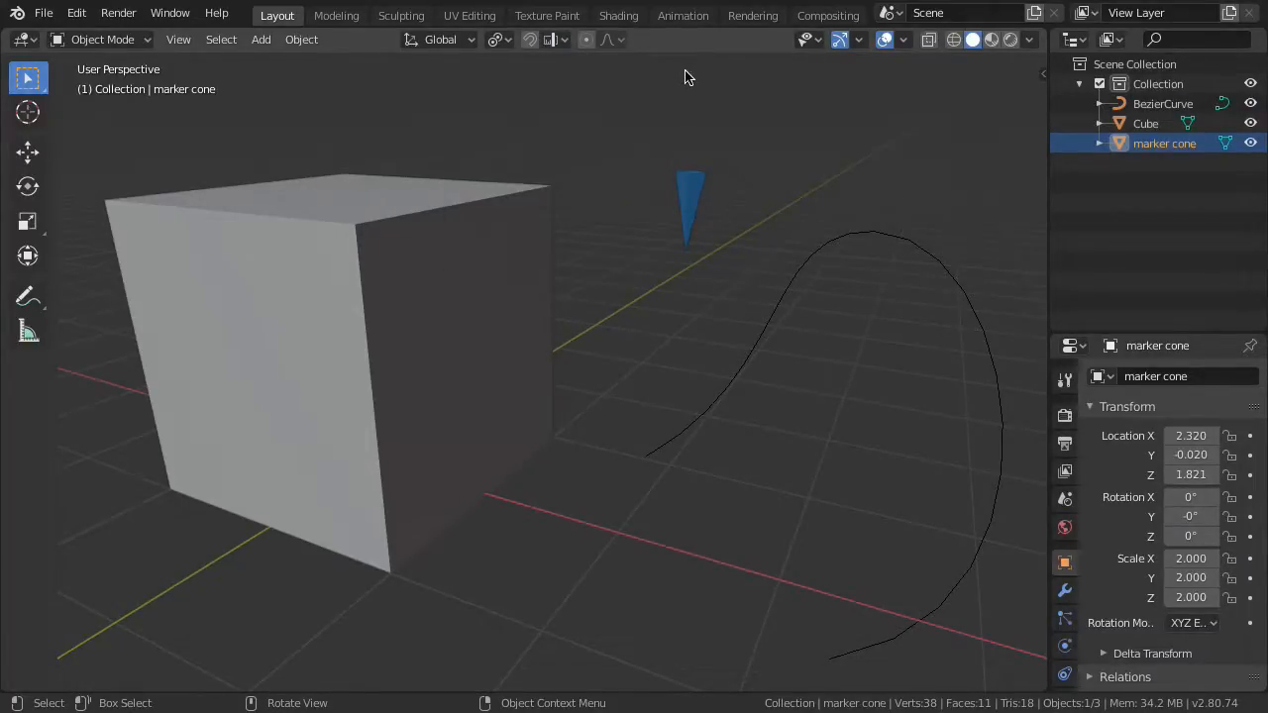
pyautogui.press('shift+Tab')
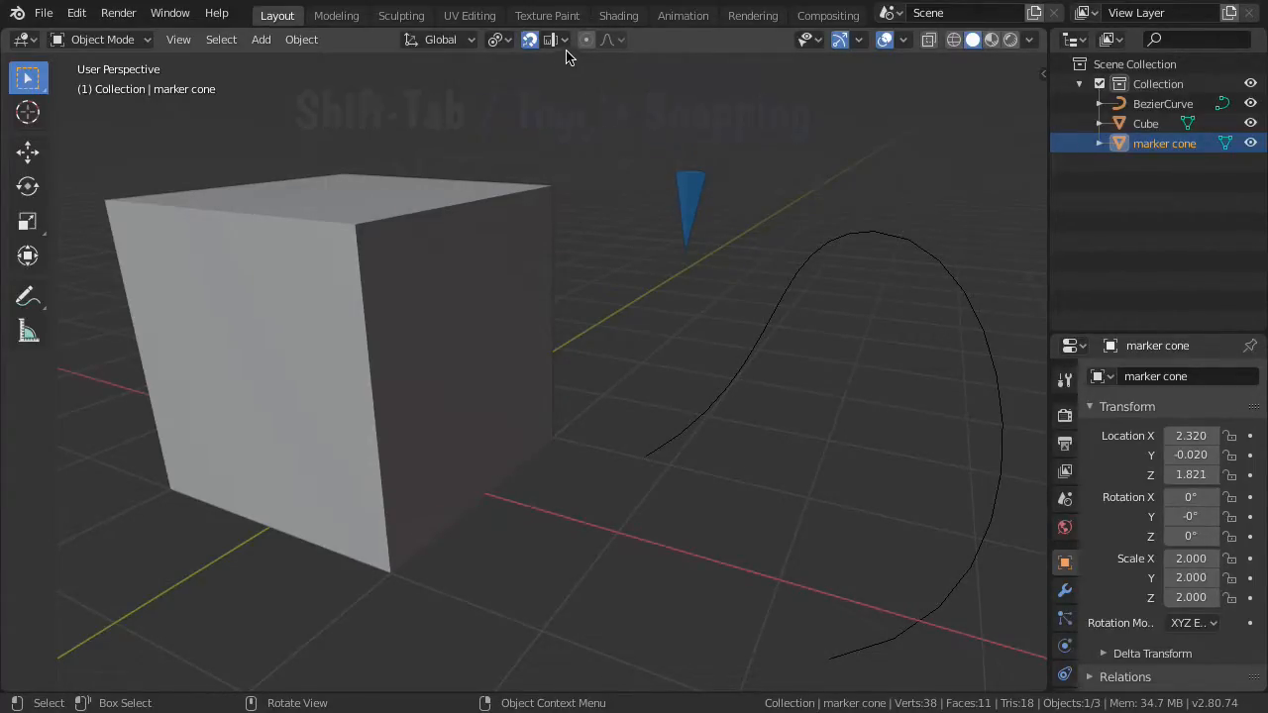
pyautogui.click(549, 40)
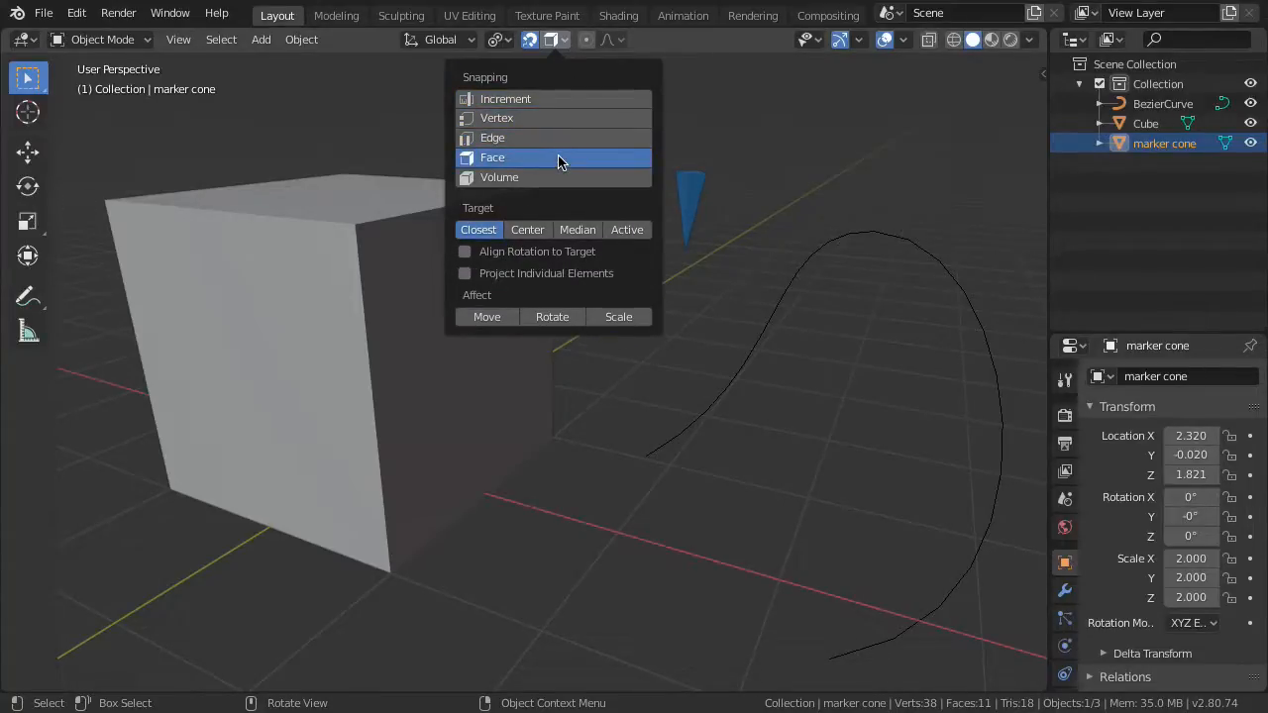
pyautogui.moveTo(487, 317)
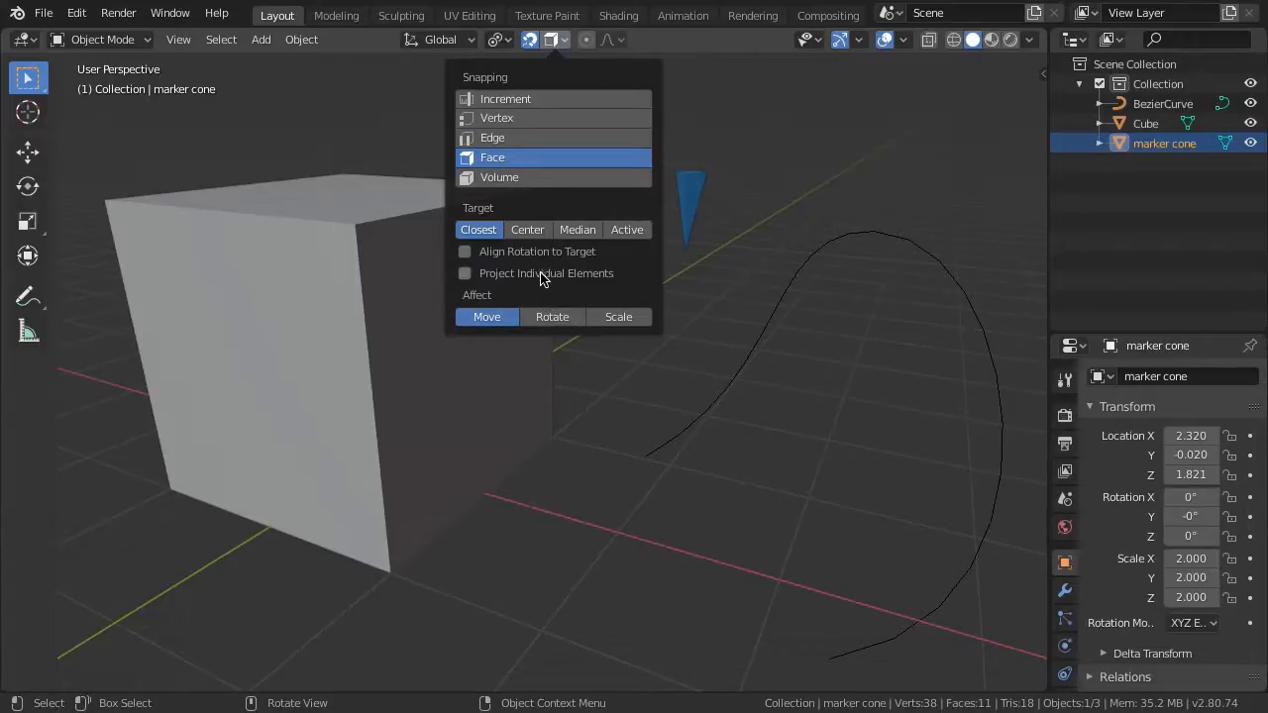
pyautogui.click(527, 230)
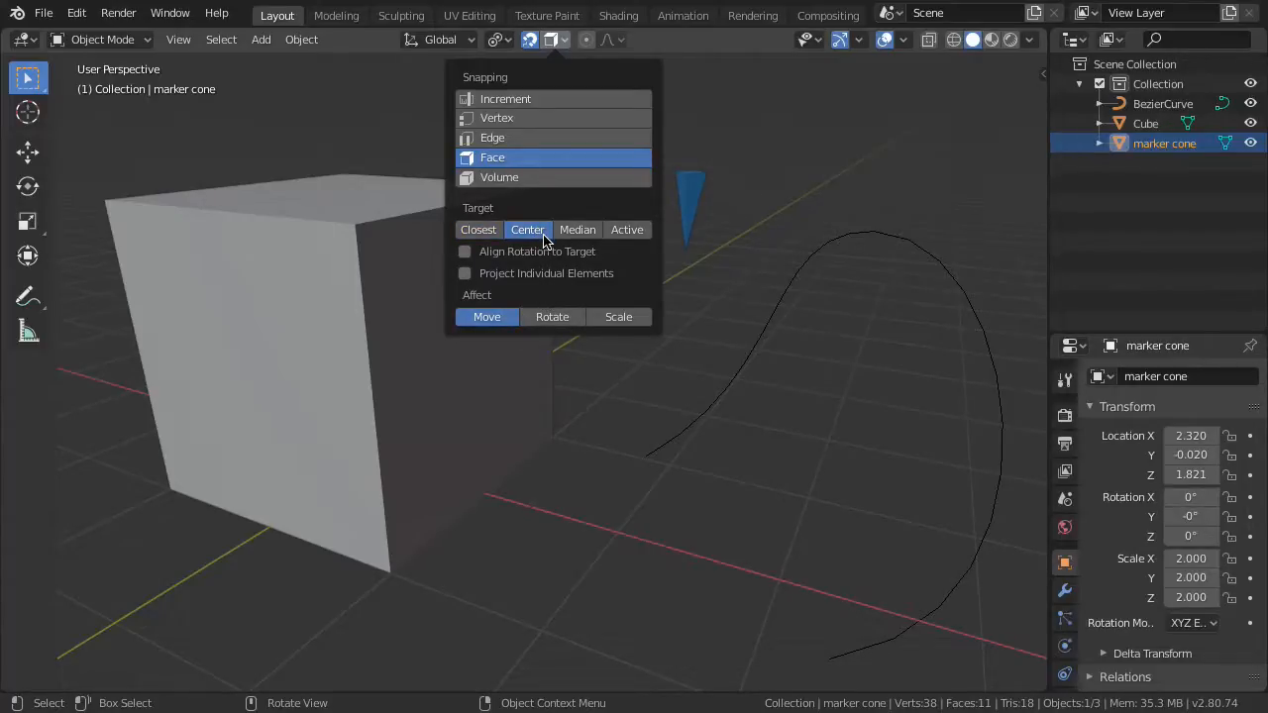
pyautogui.moveTo(527, 139)
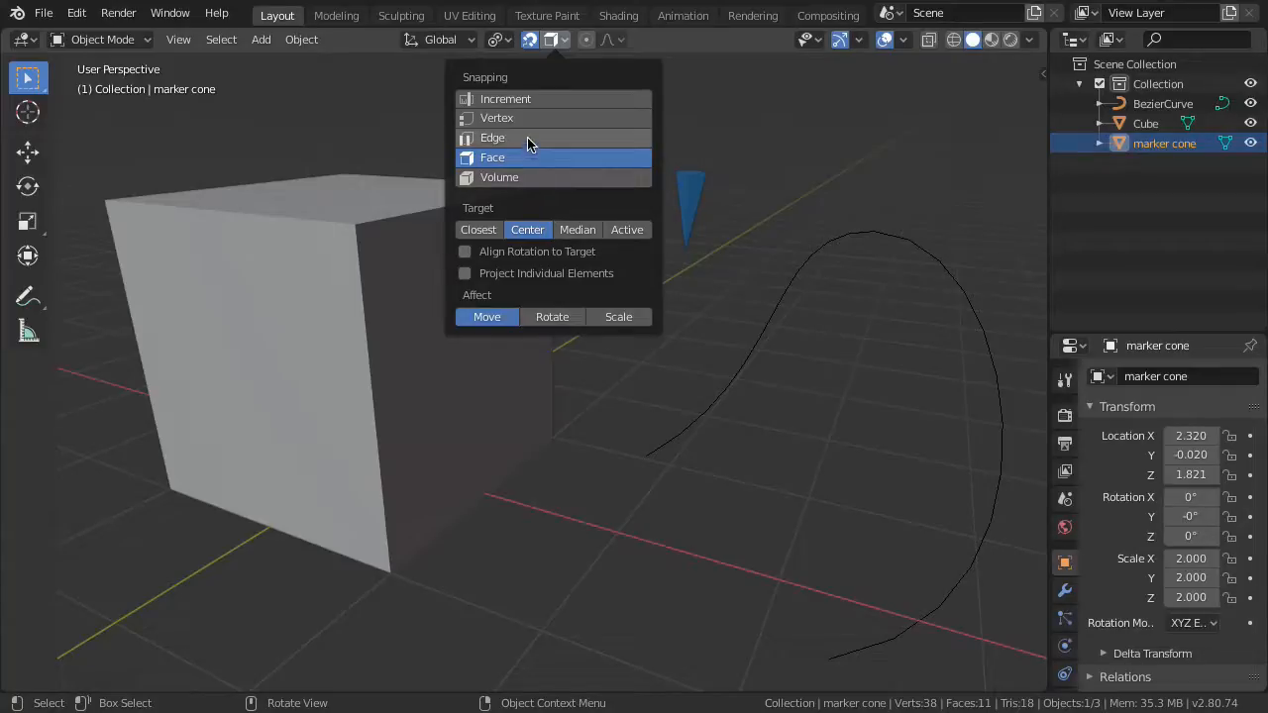
pyautogui.click(507, 40)
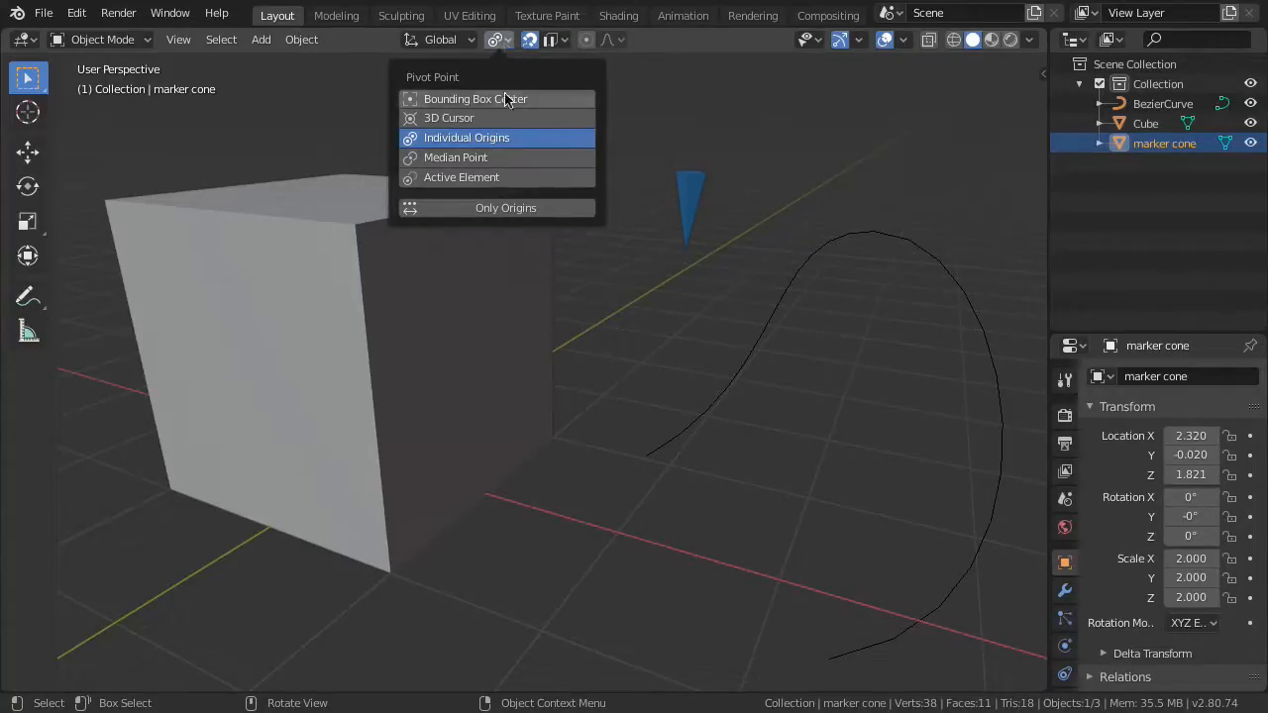
pyautogui.moveTo(539, 147)
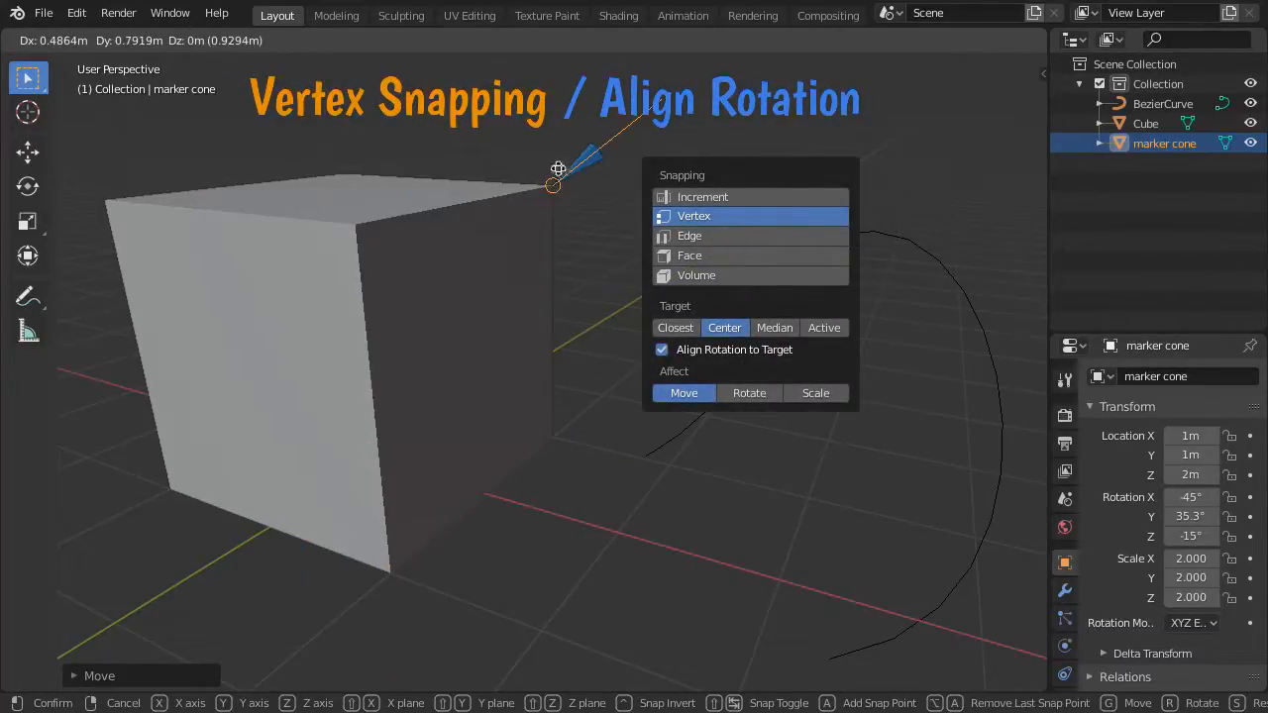
# Place the moving marker cone snapped onto the cube's corner vertex
pyautogui.click(690, 256)
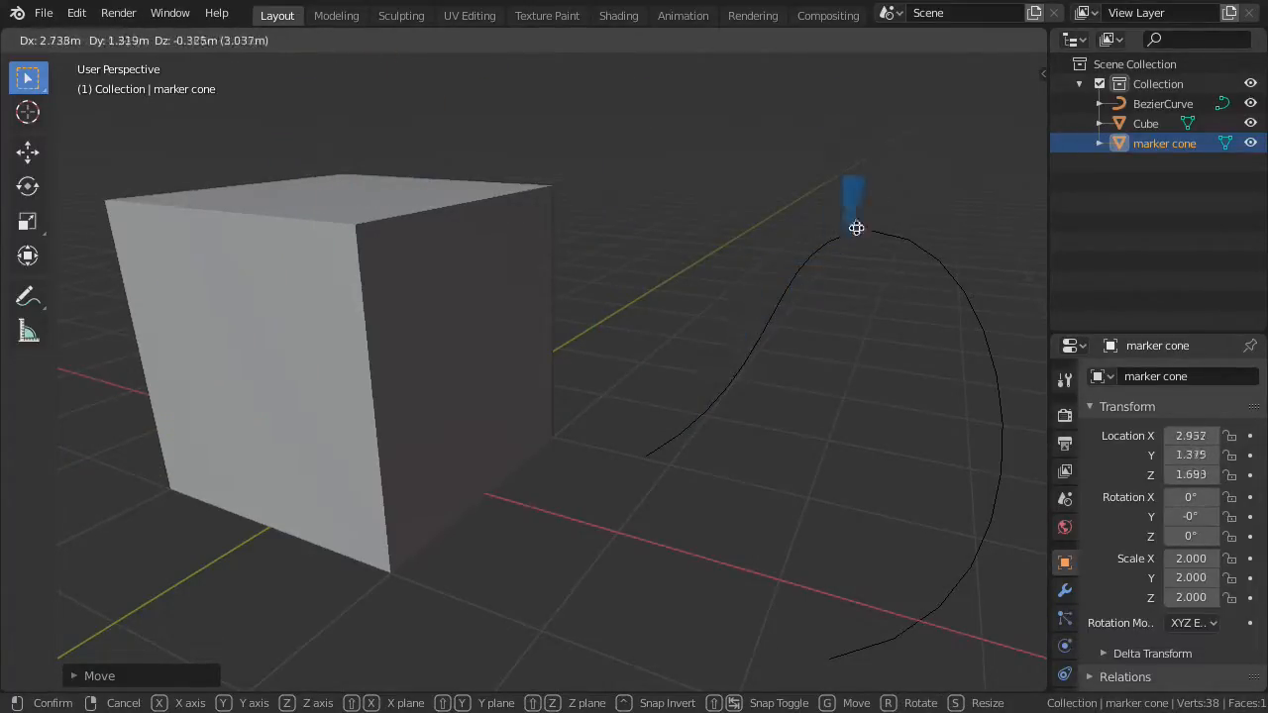
pyautogui.moveTo(749, 229)
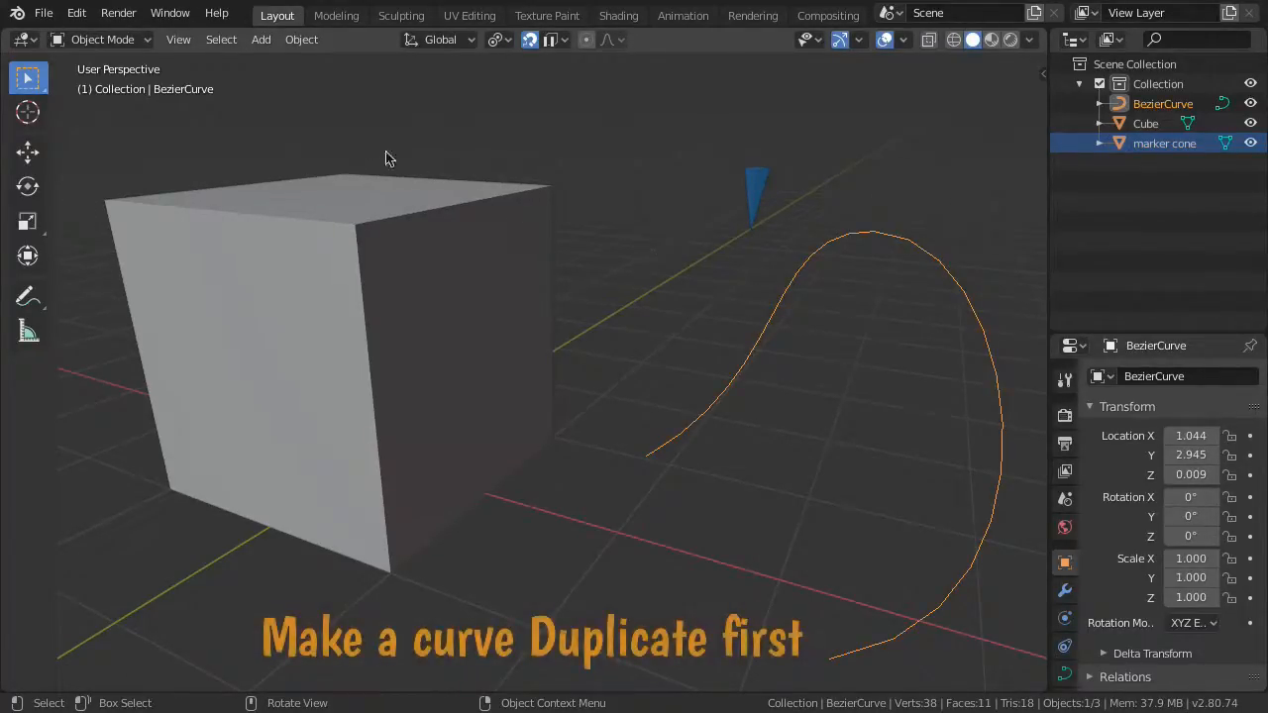
# With the BezierCurve selected, bring up the Object menu of operations
pyautogui.click(301, 39)
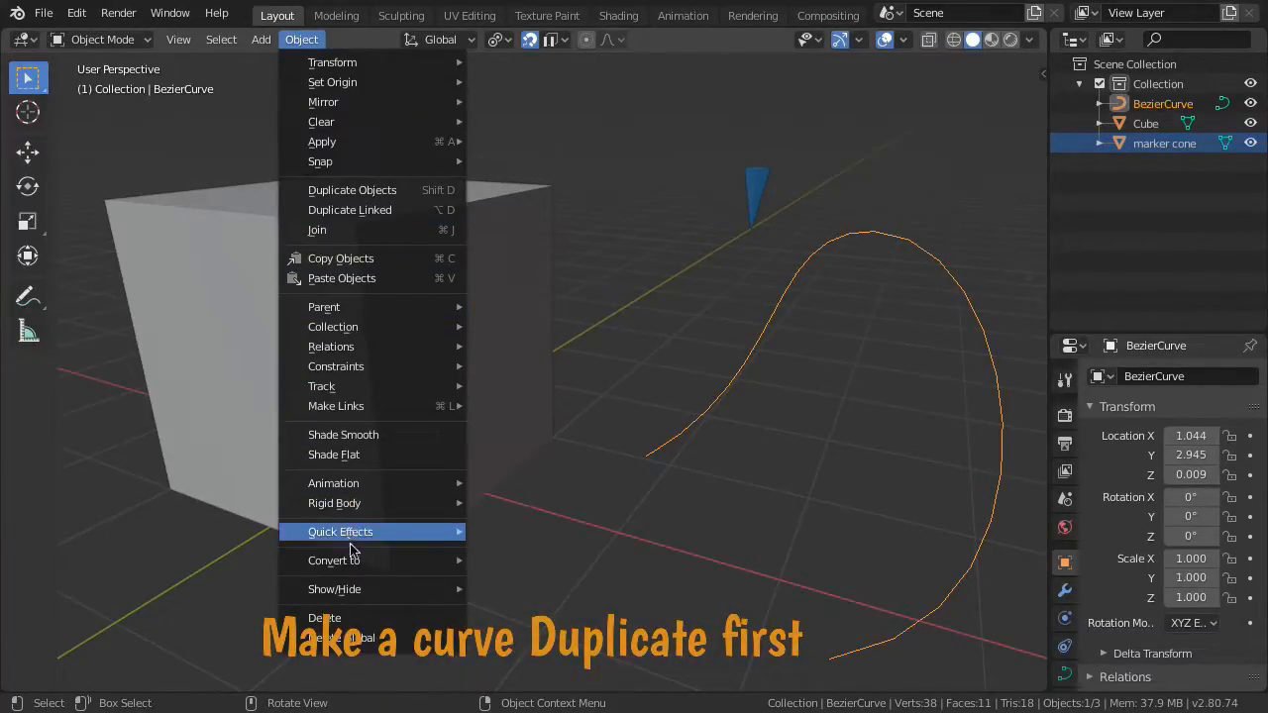